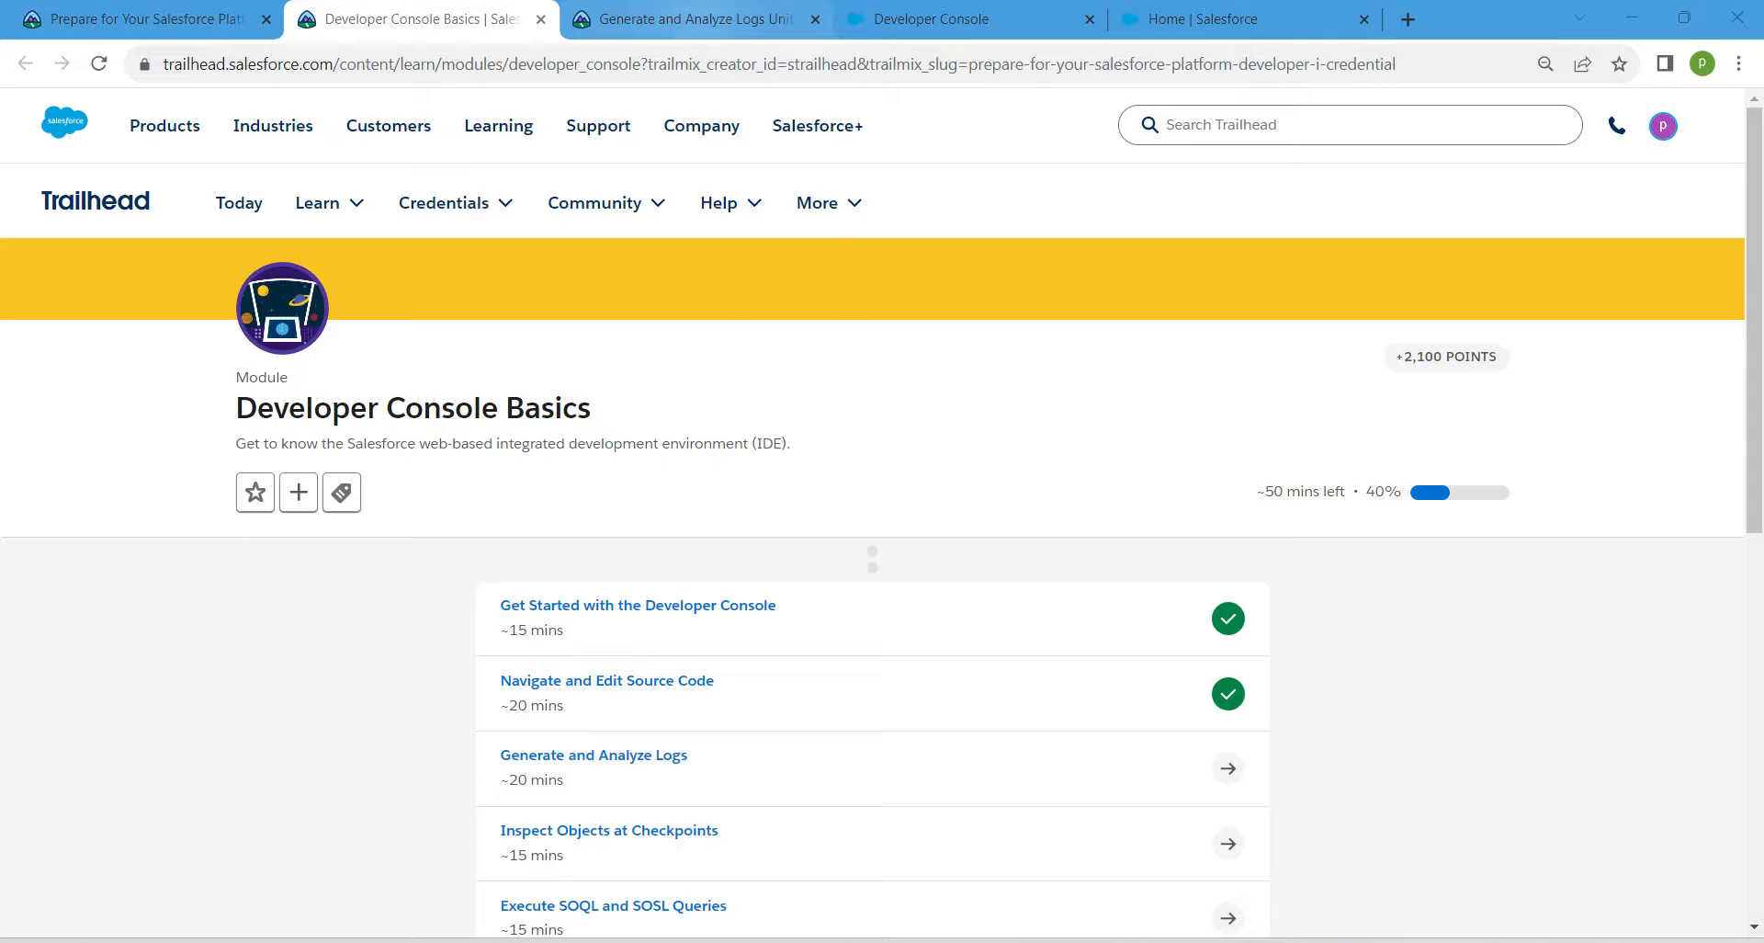
# Cycle through the browser tabs to Salesforce Setup home and reveal the Developer Console launch option.
pyautogui.click(592, 756)
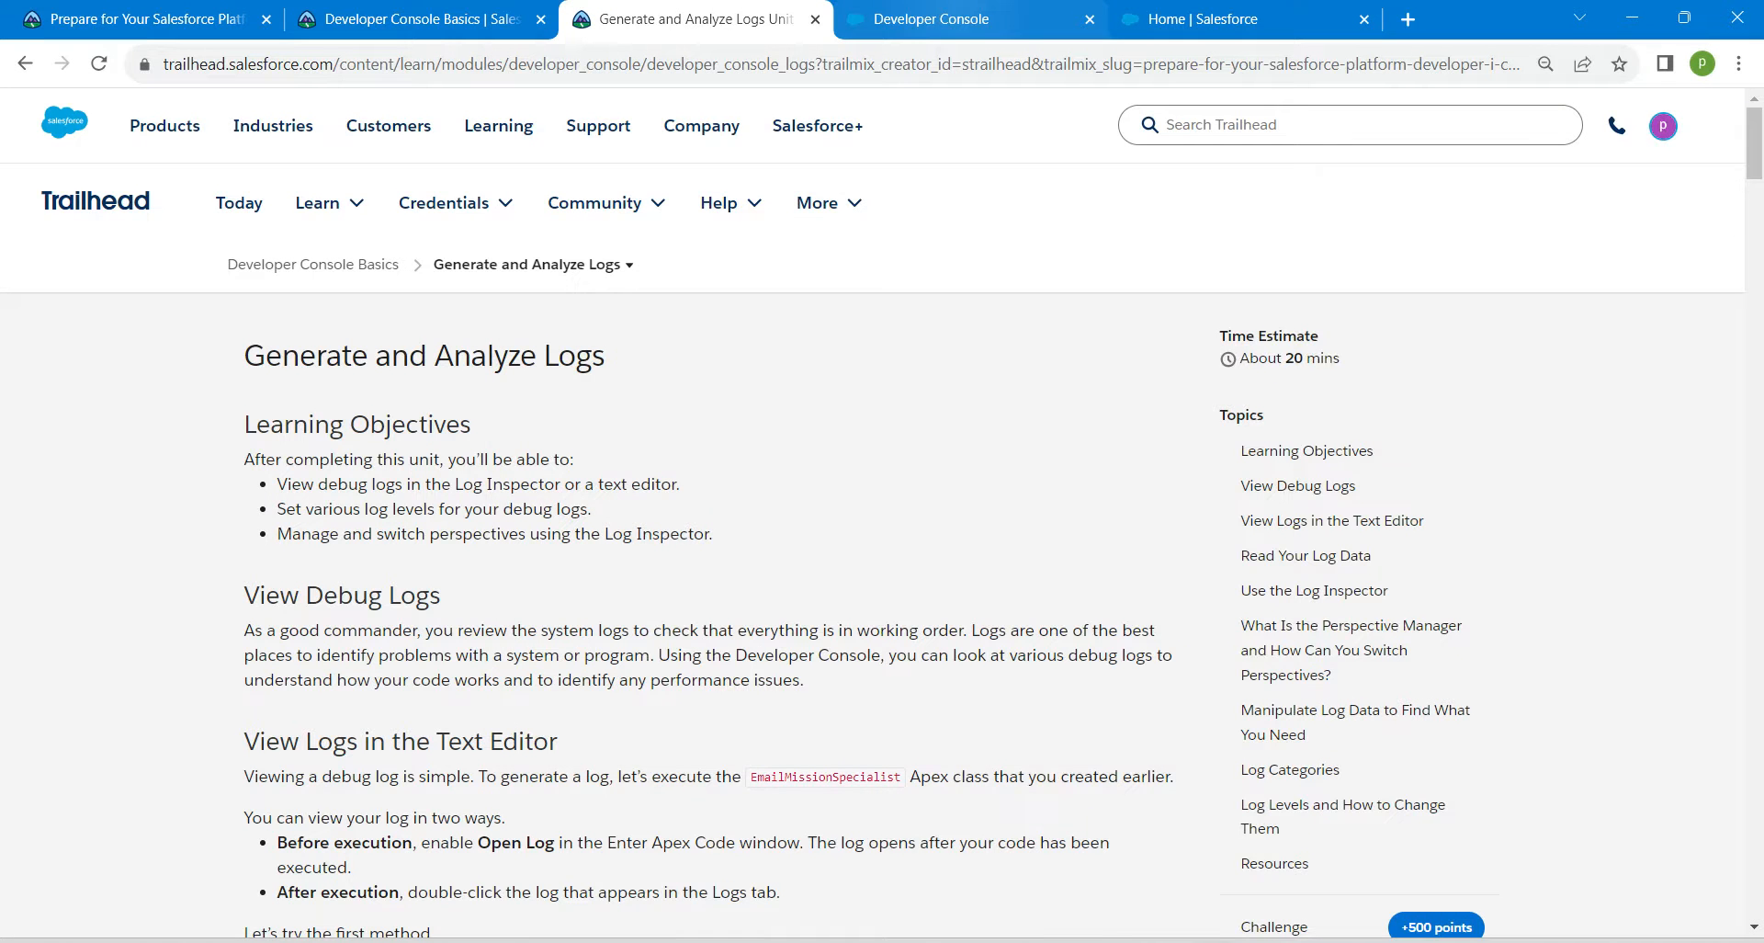
pyautogui.click(965, 19)
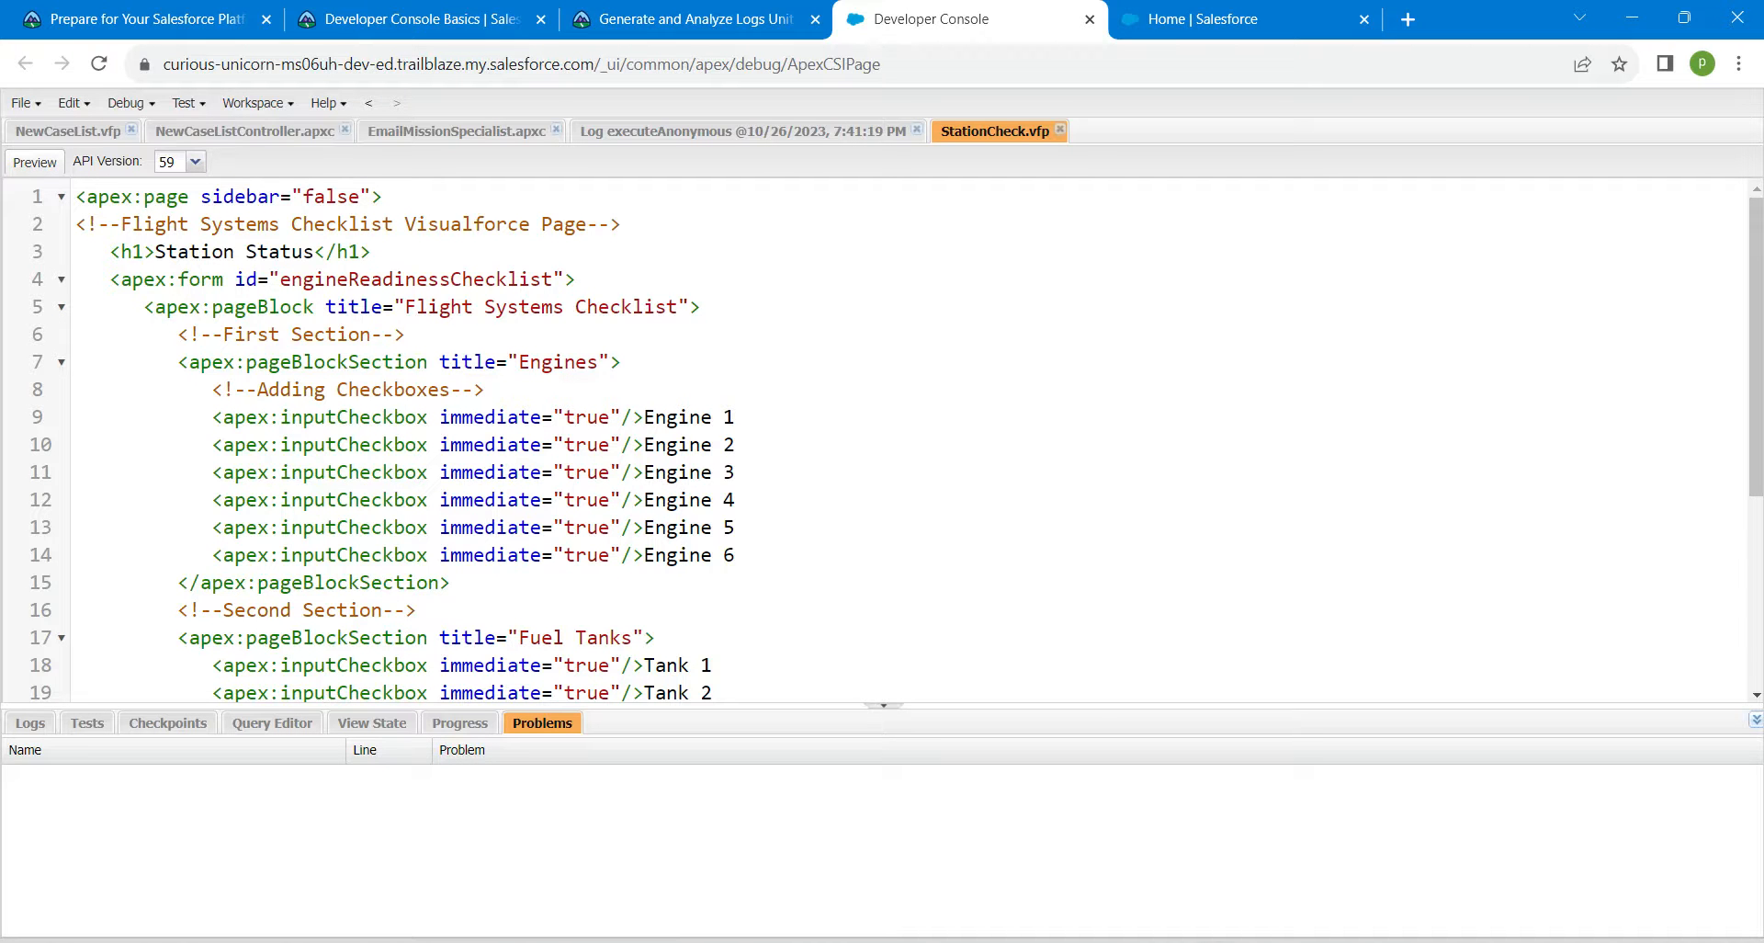
pyautogui.click(1238, 19)
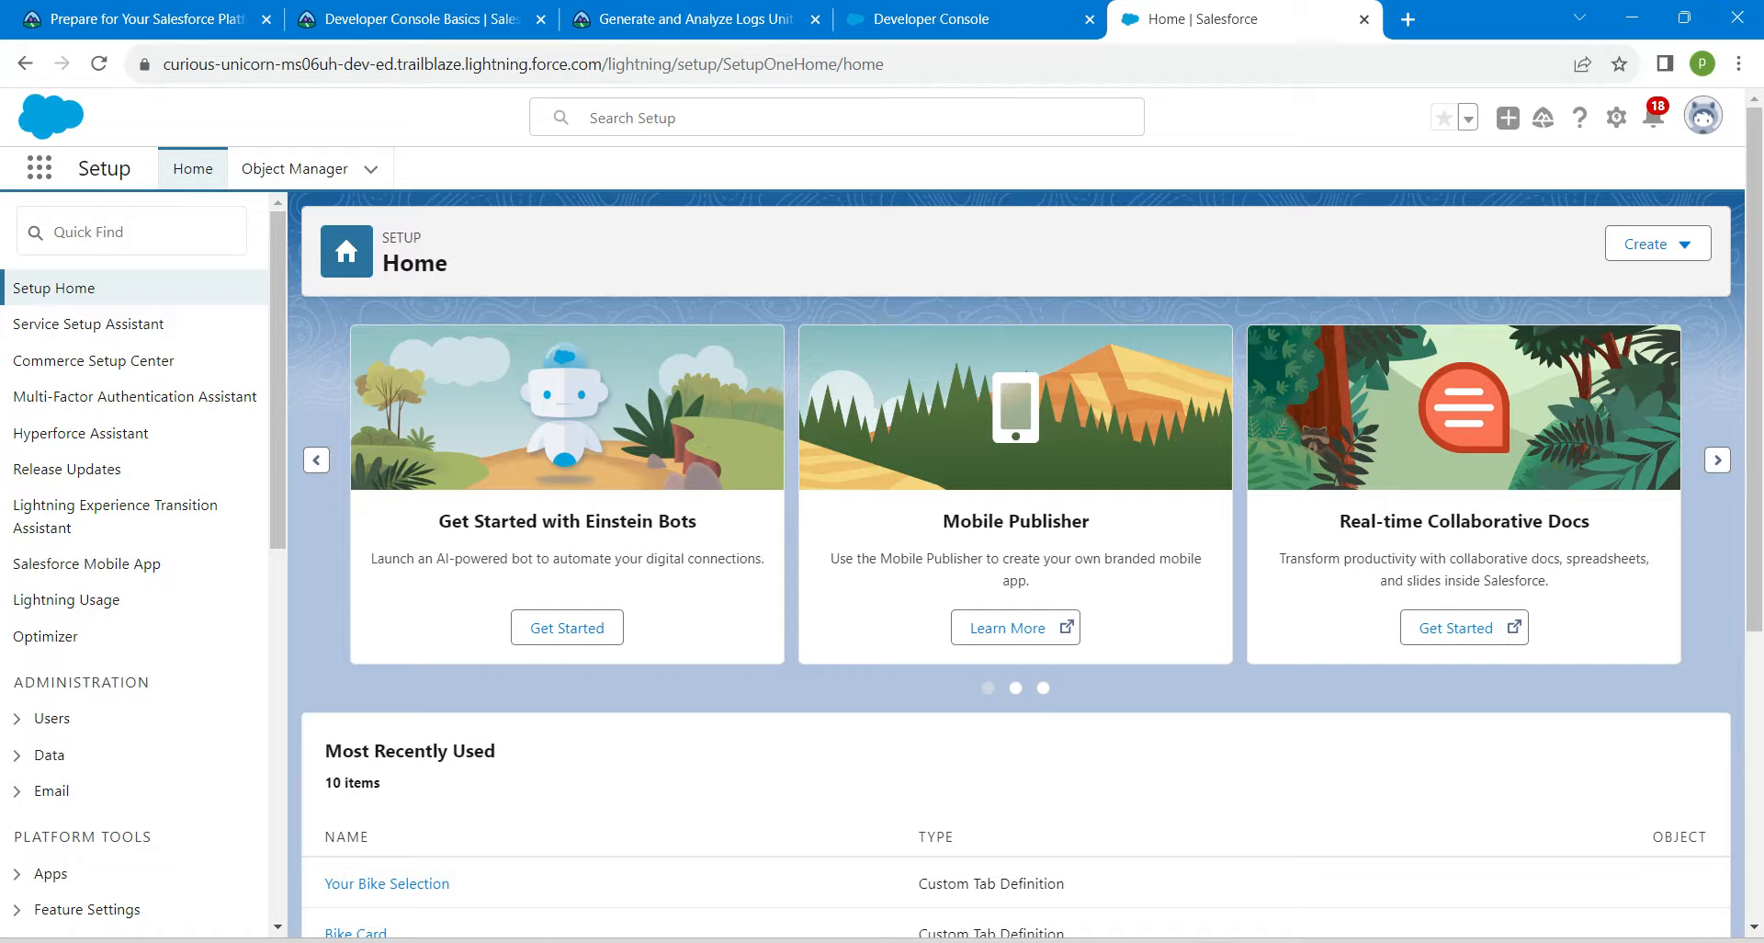
pyautogui.click(1615, 117)
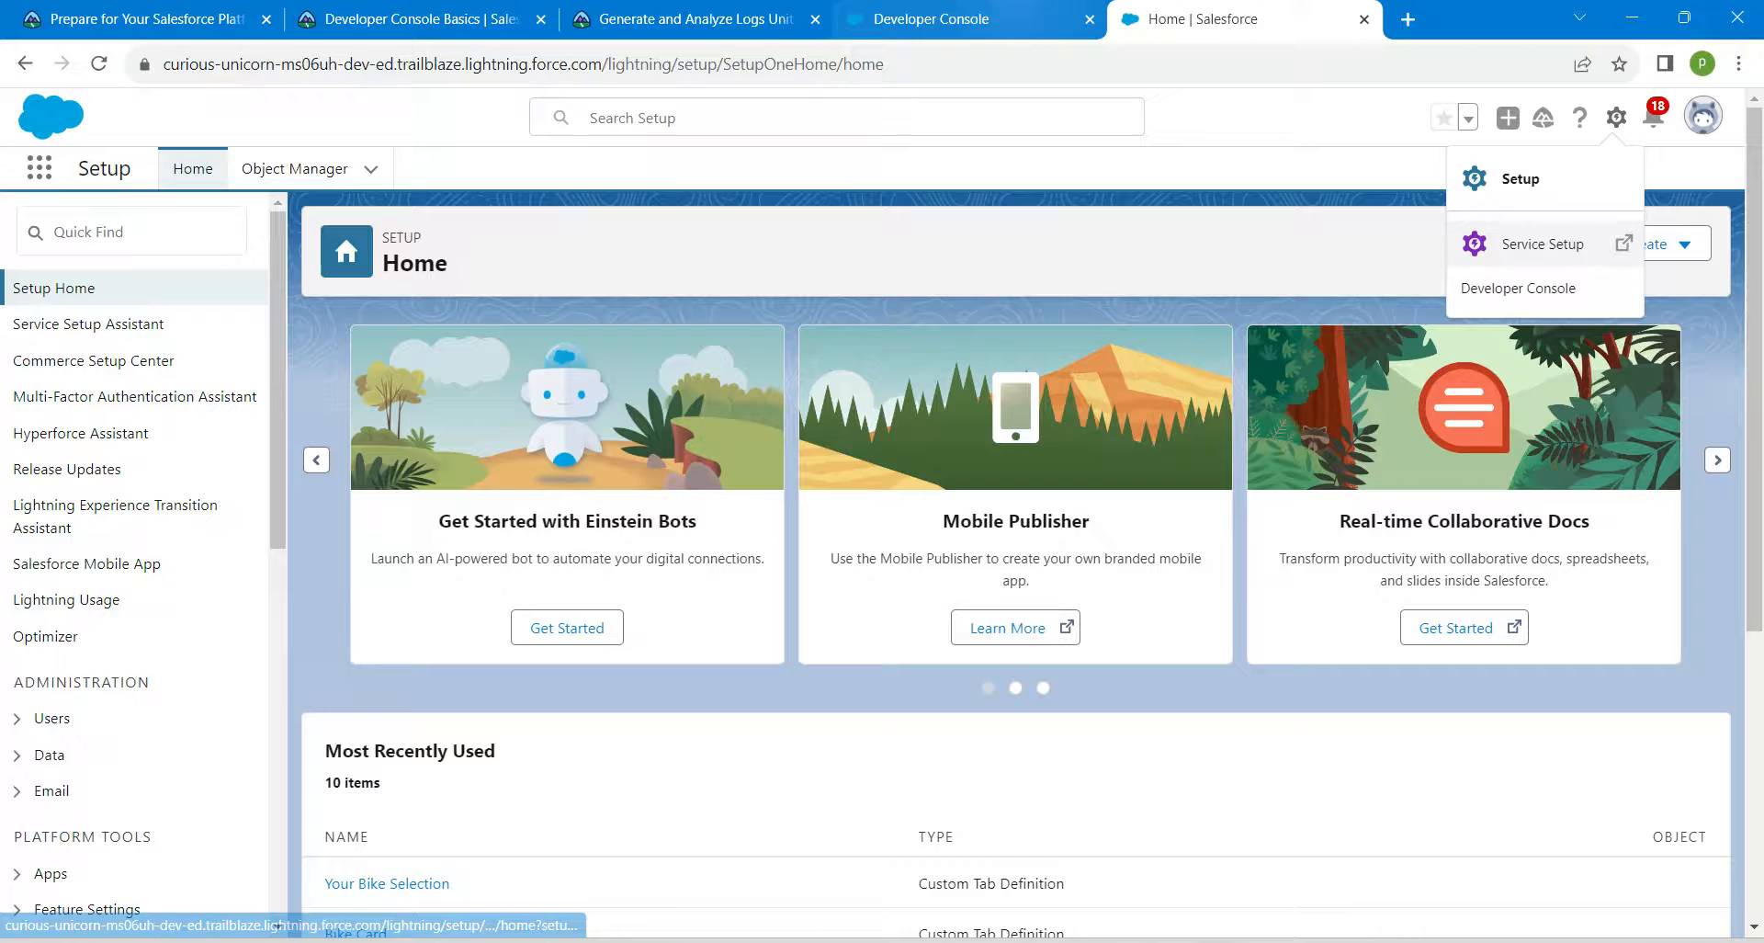
# Set ApexCode logging to FINEST on the SFDC_DevConsole debug level.
pyautogui.click(971, 19)
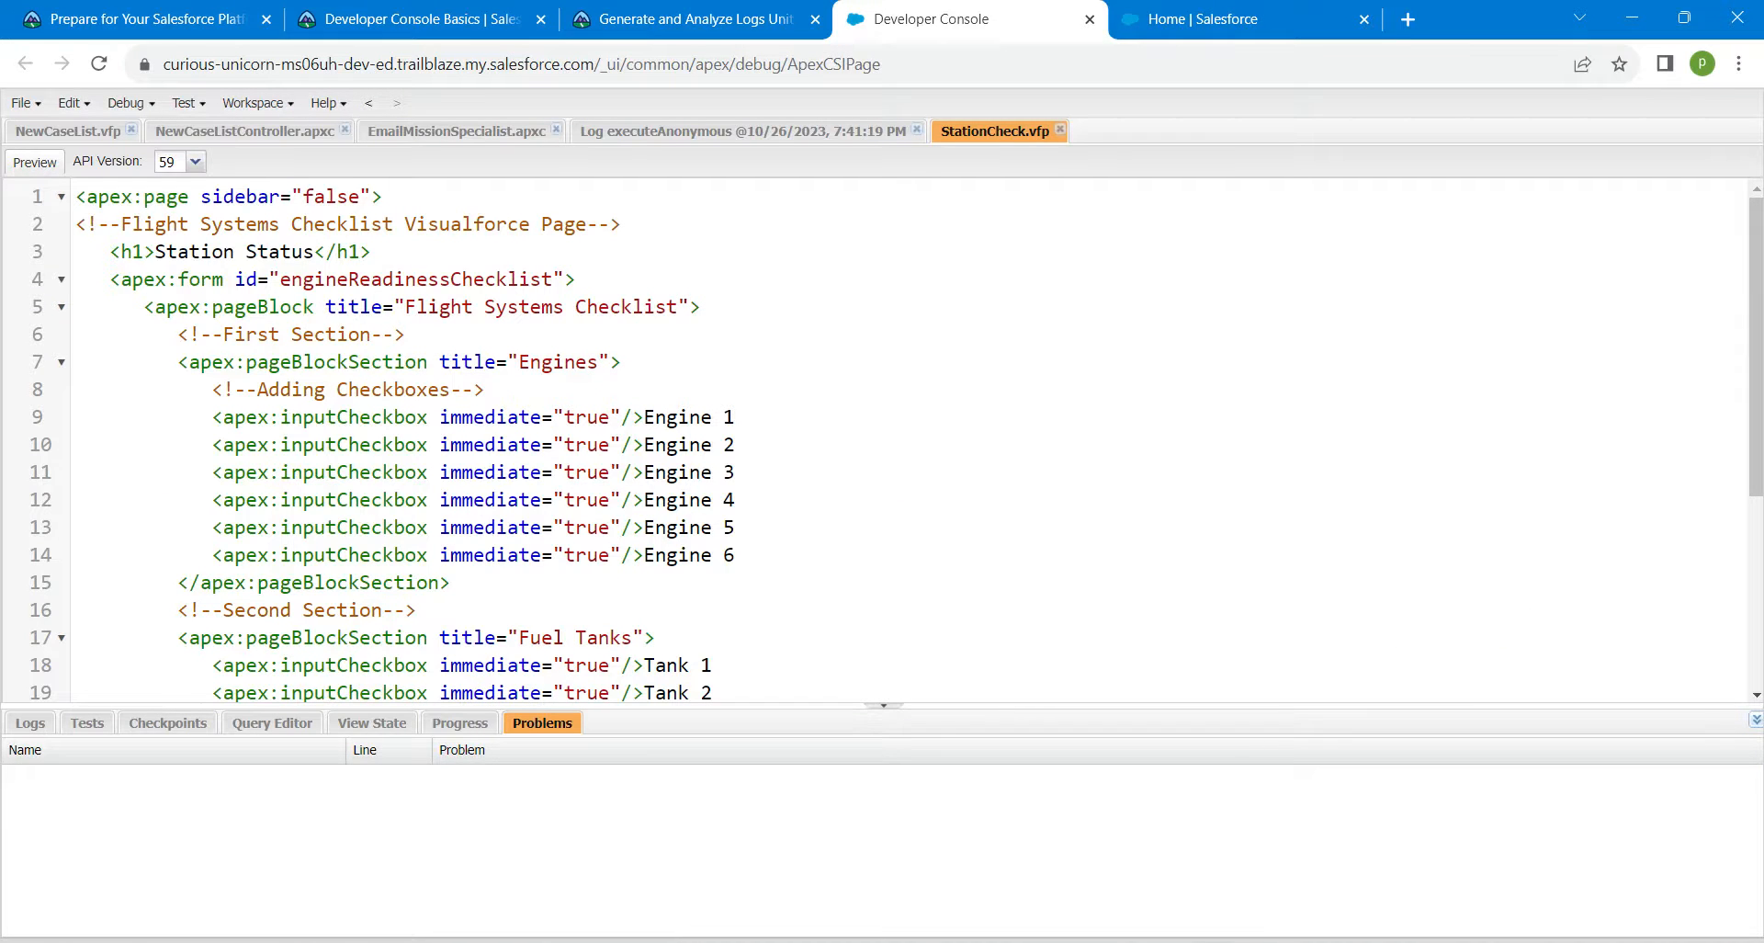
pyautogui.click(184, 102)
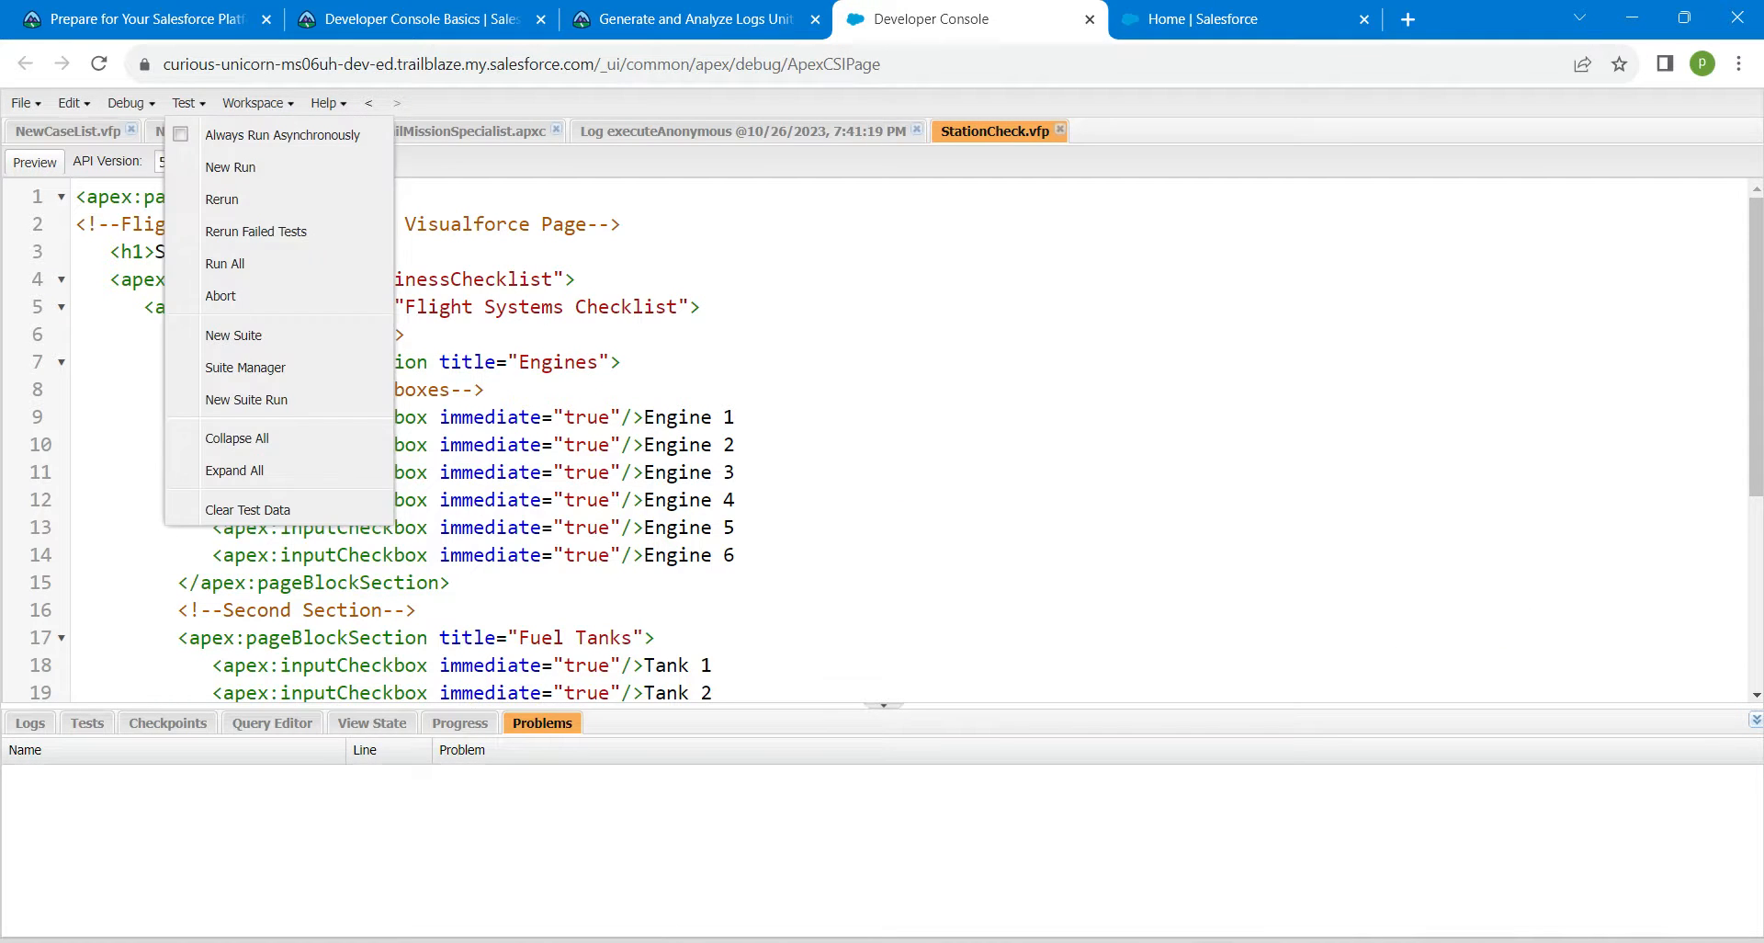
pyautogui.click(126, 102)
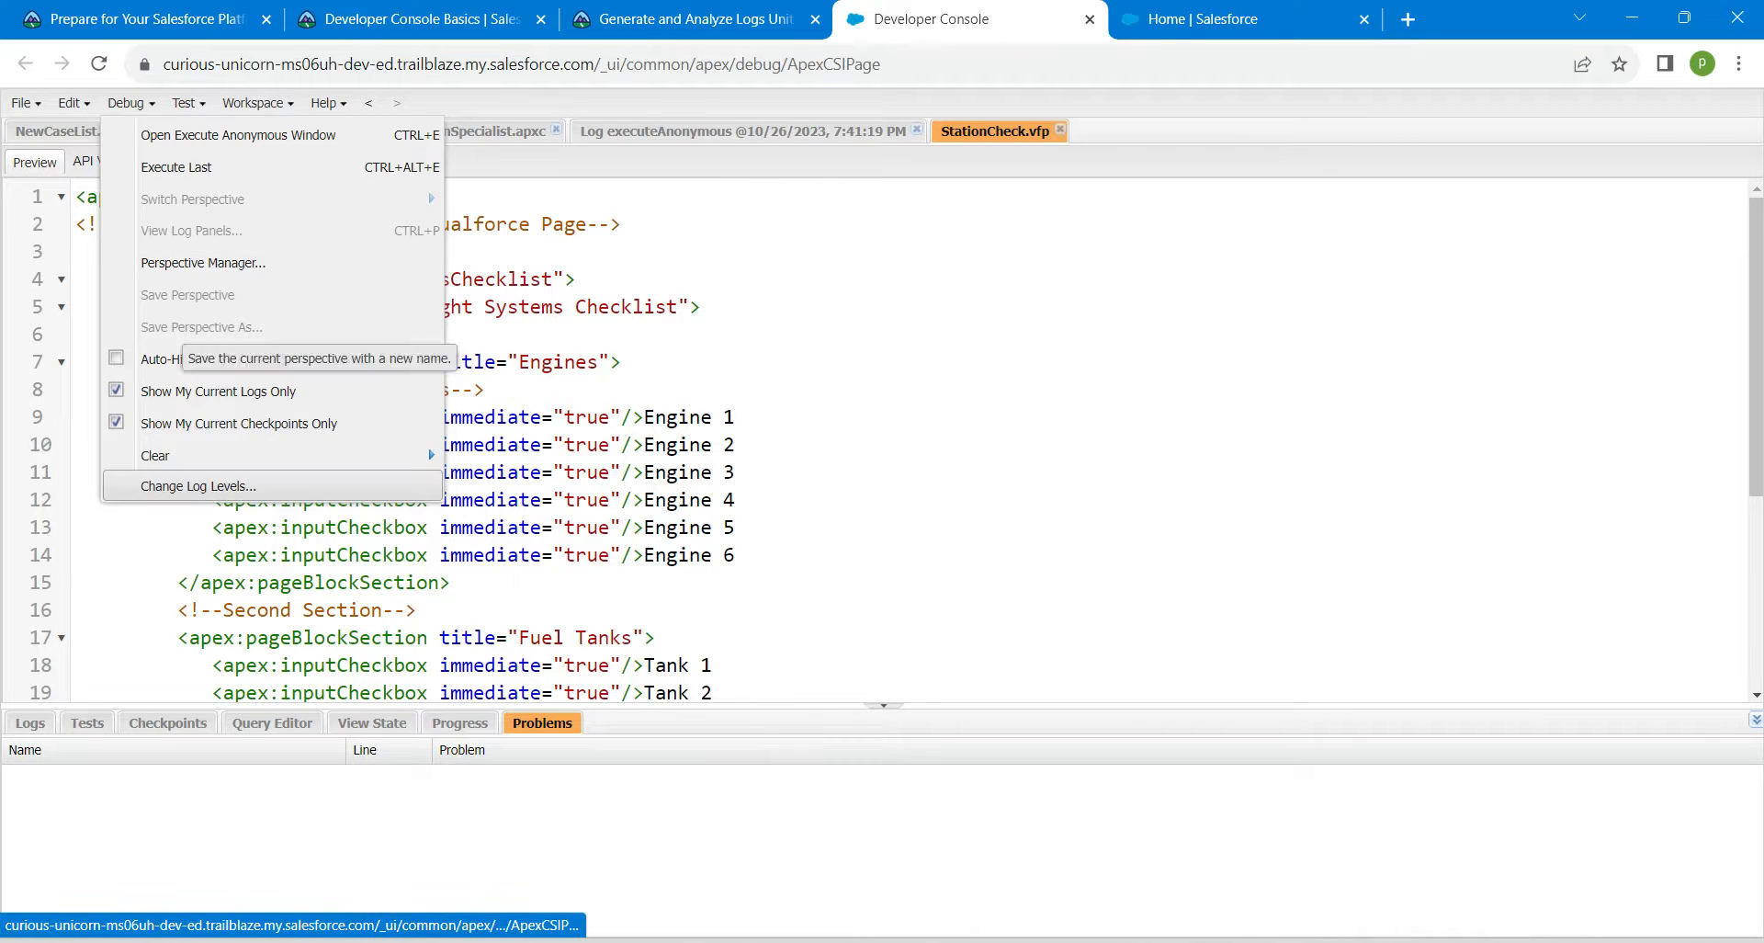
pyautogui.click(199, 485)
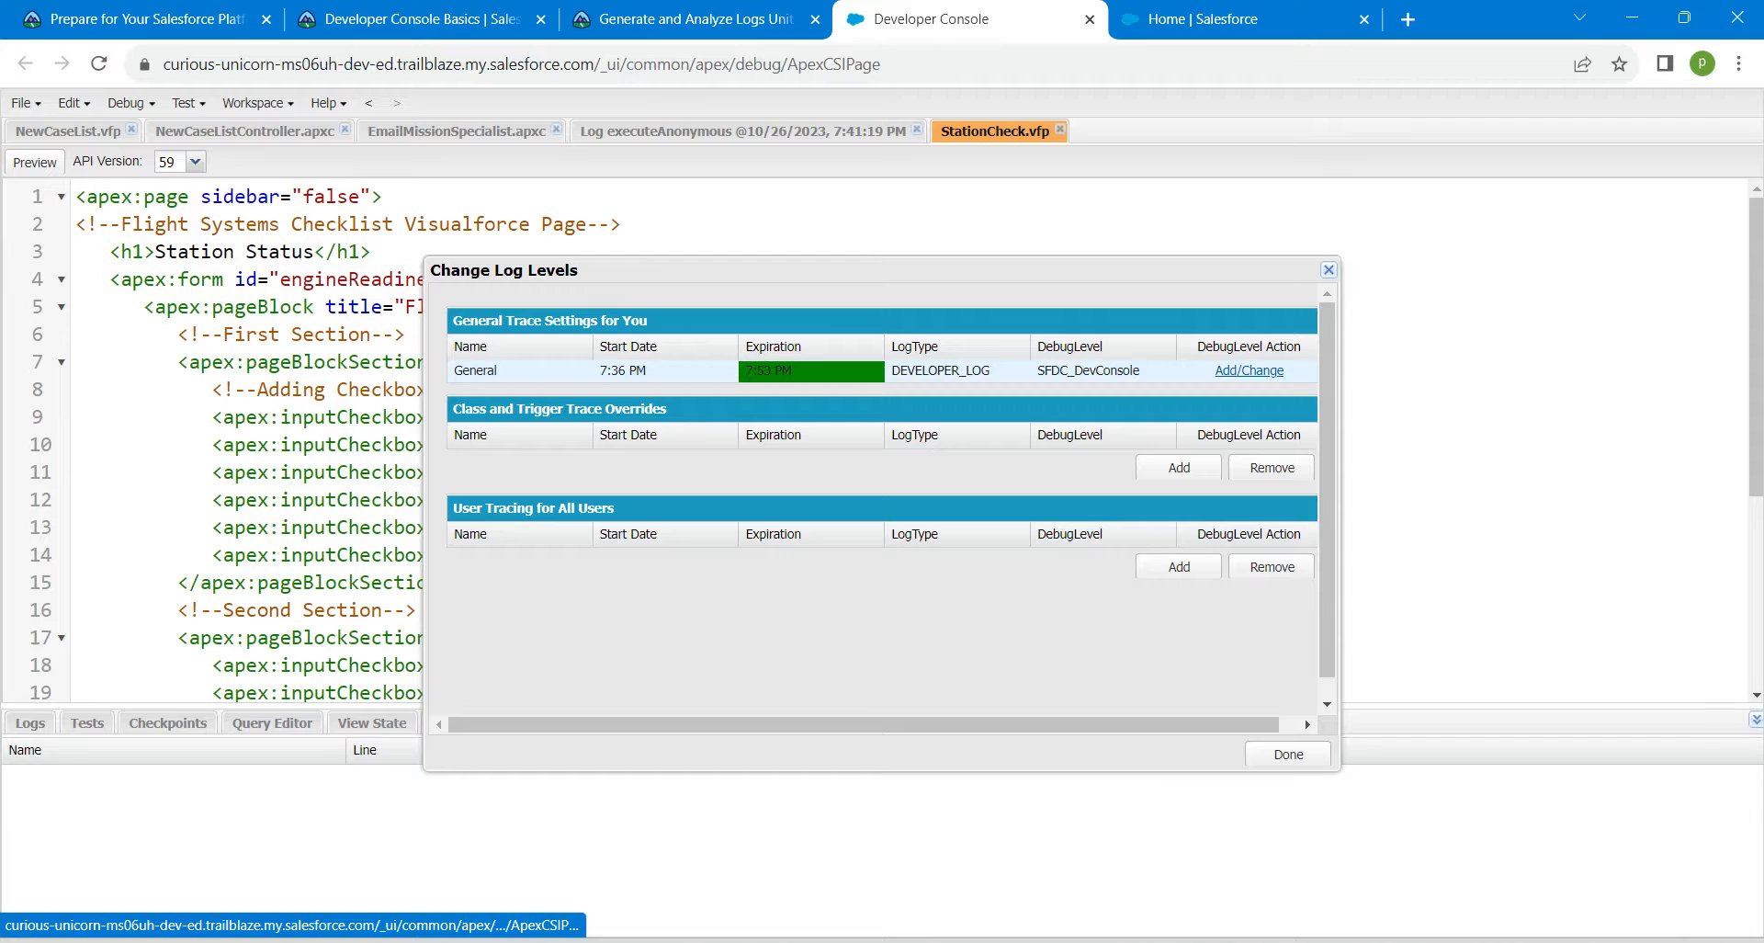
pyautogui.click(1247, 370)
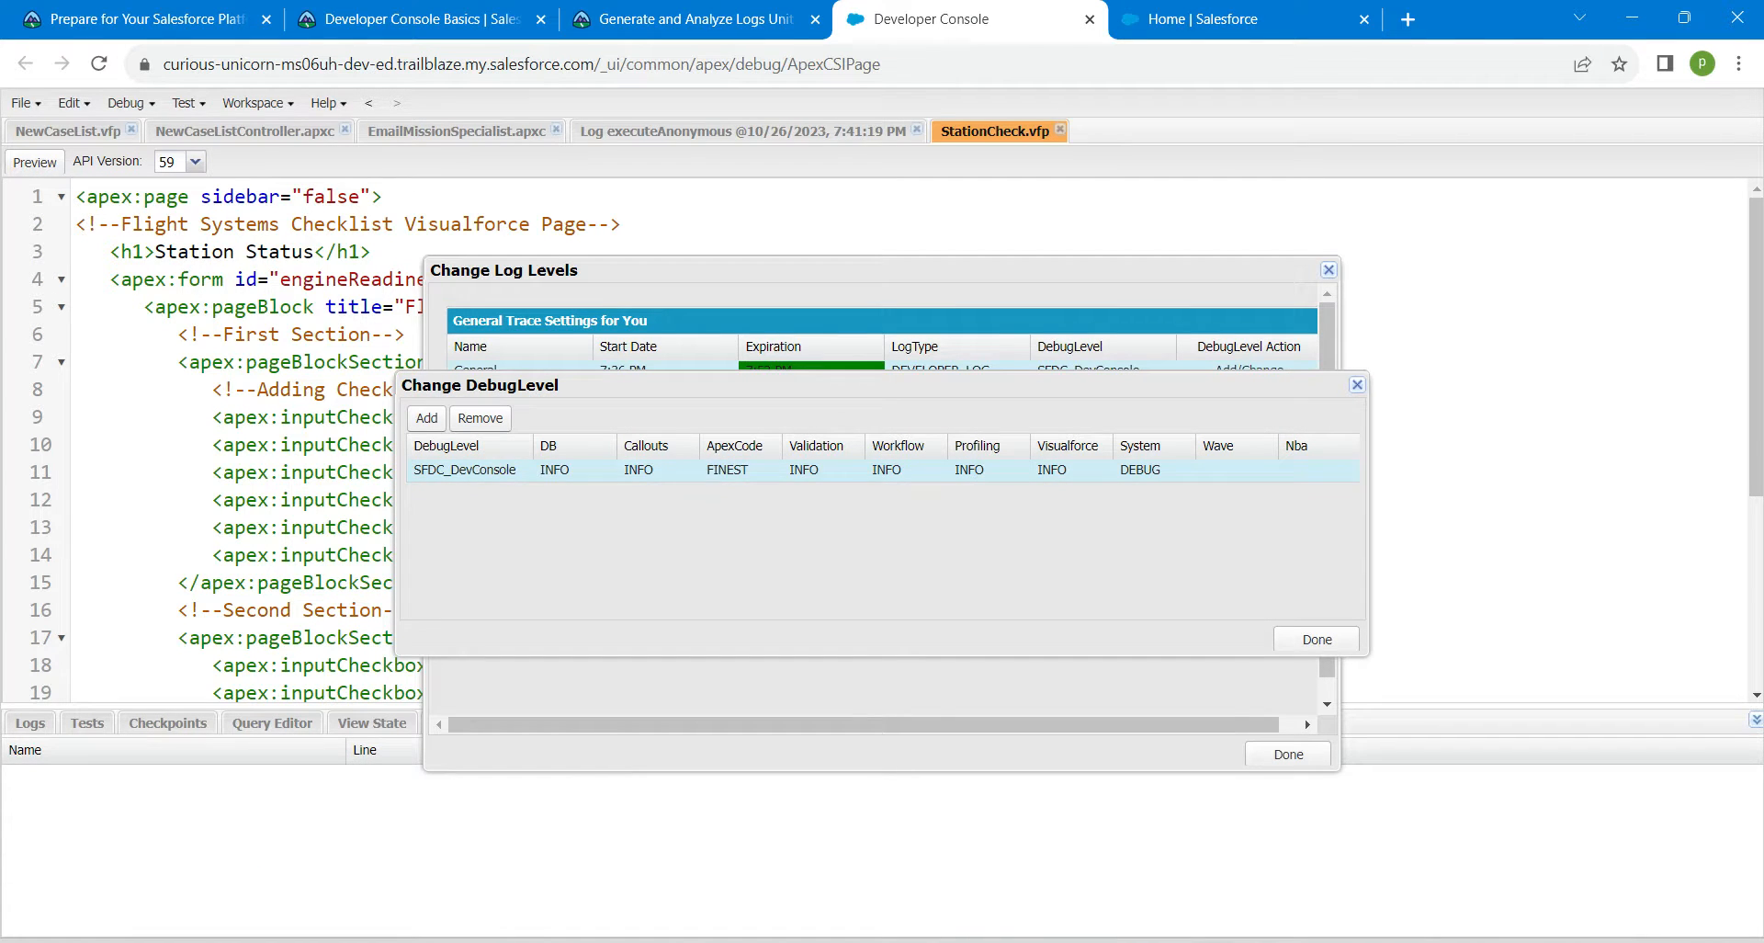
pyautogui.click(737, 470)
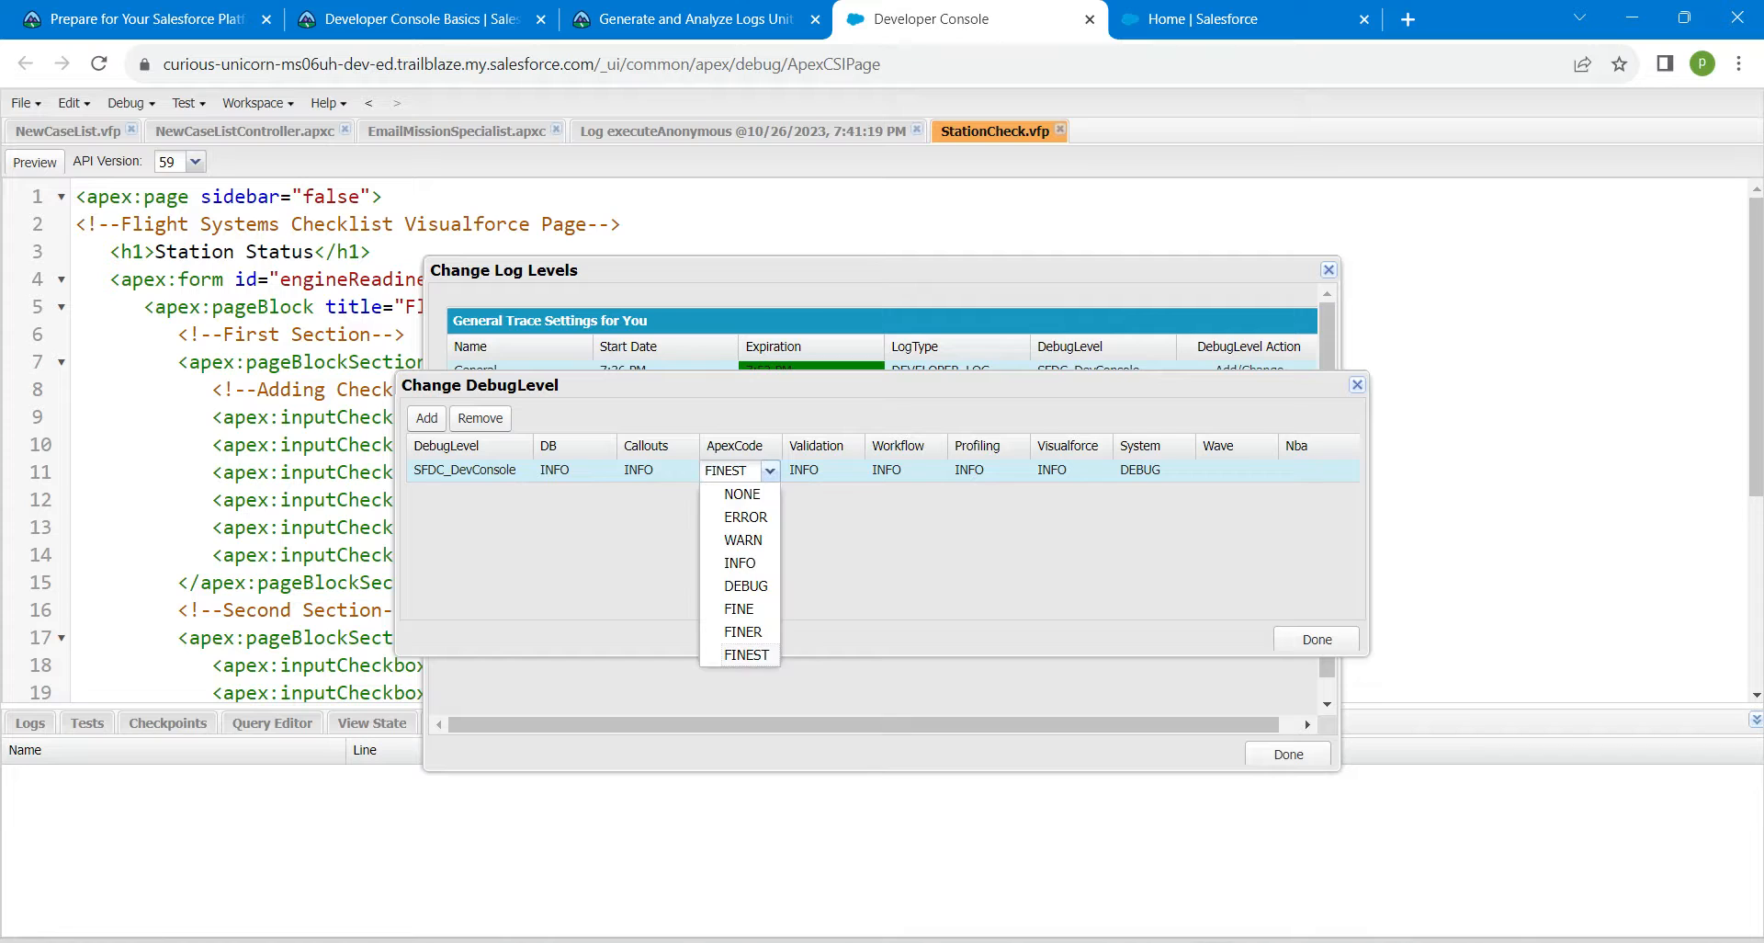
pyautogui.click(746, 653)
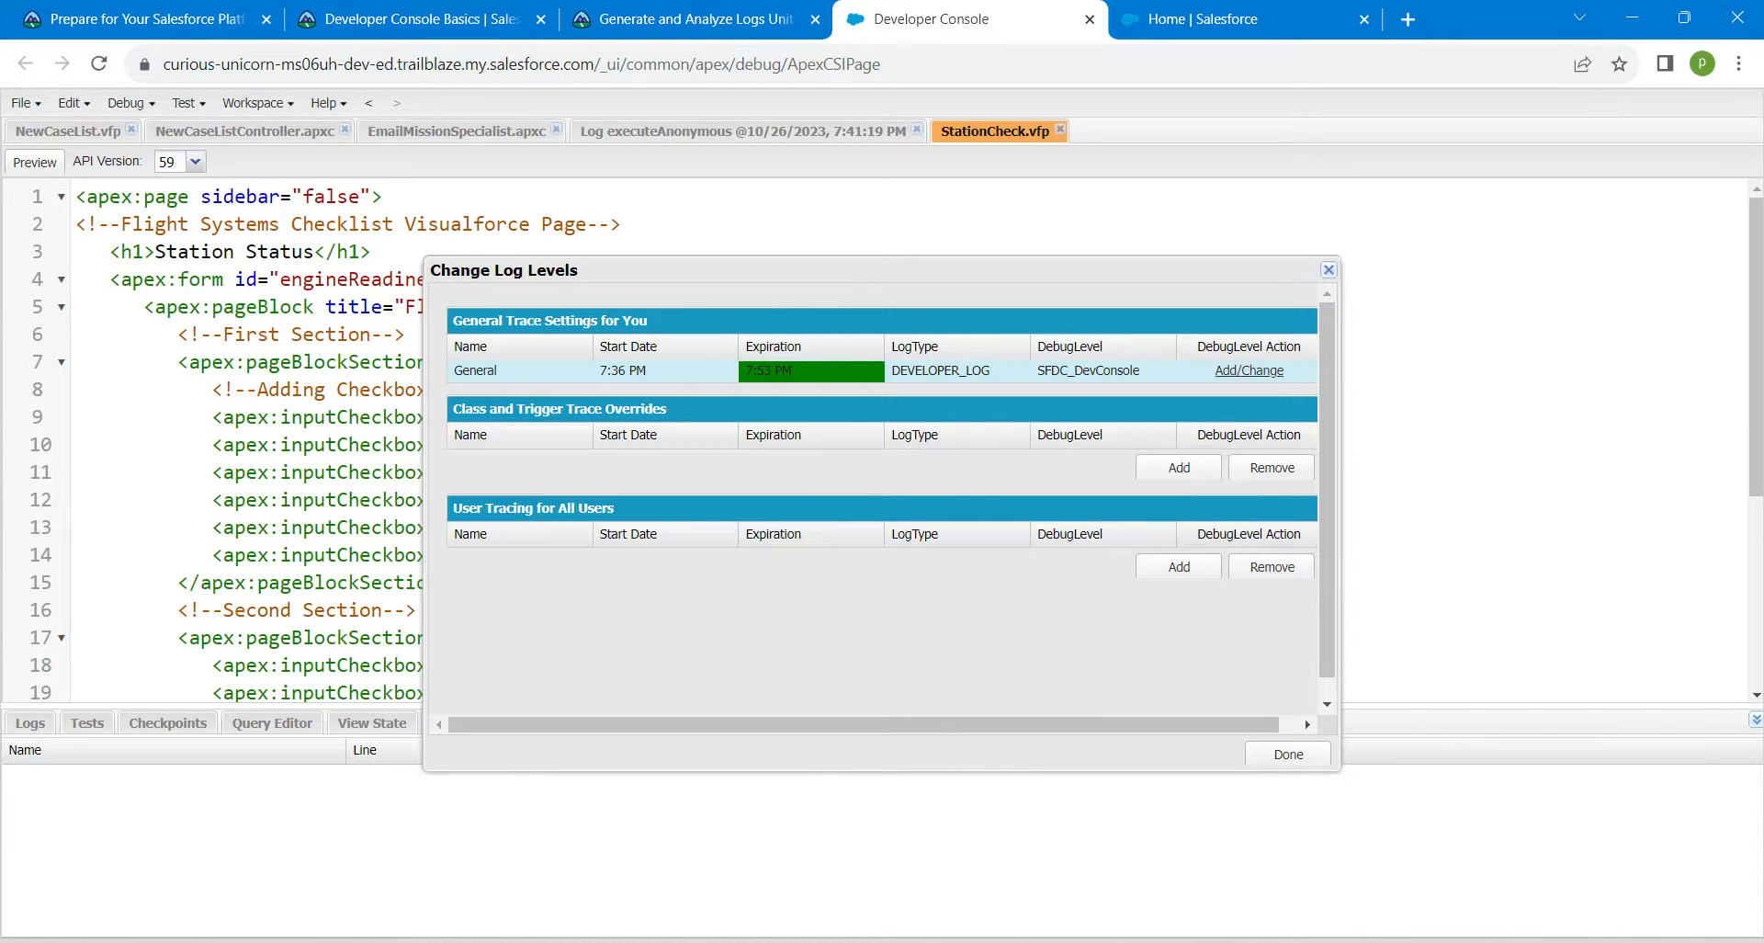
pyautogui.click(1286, 753)
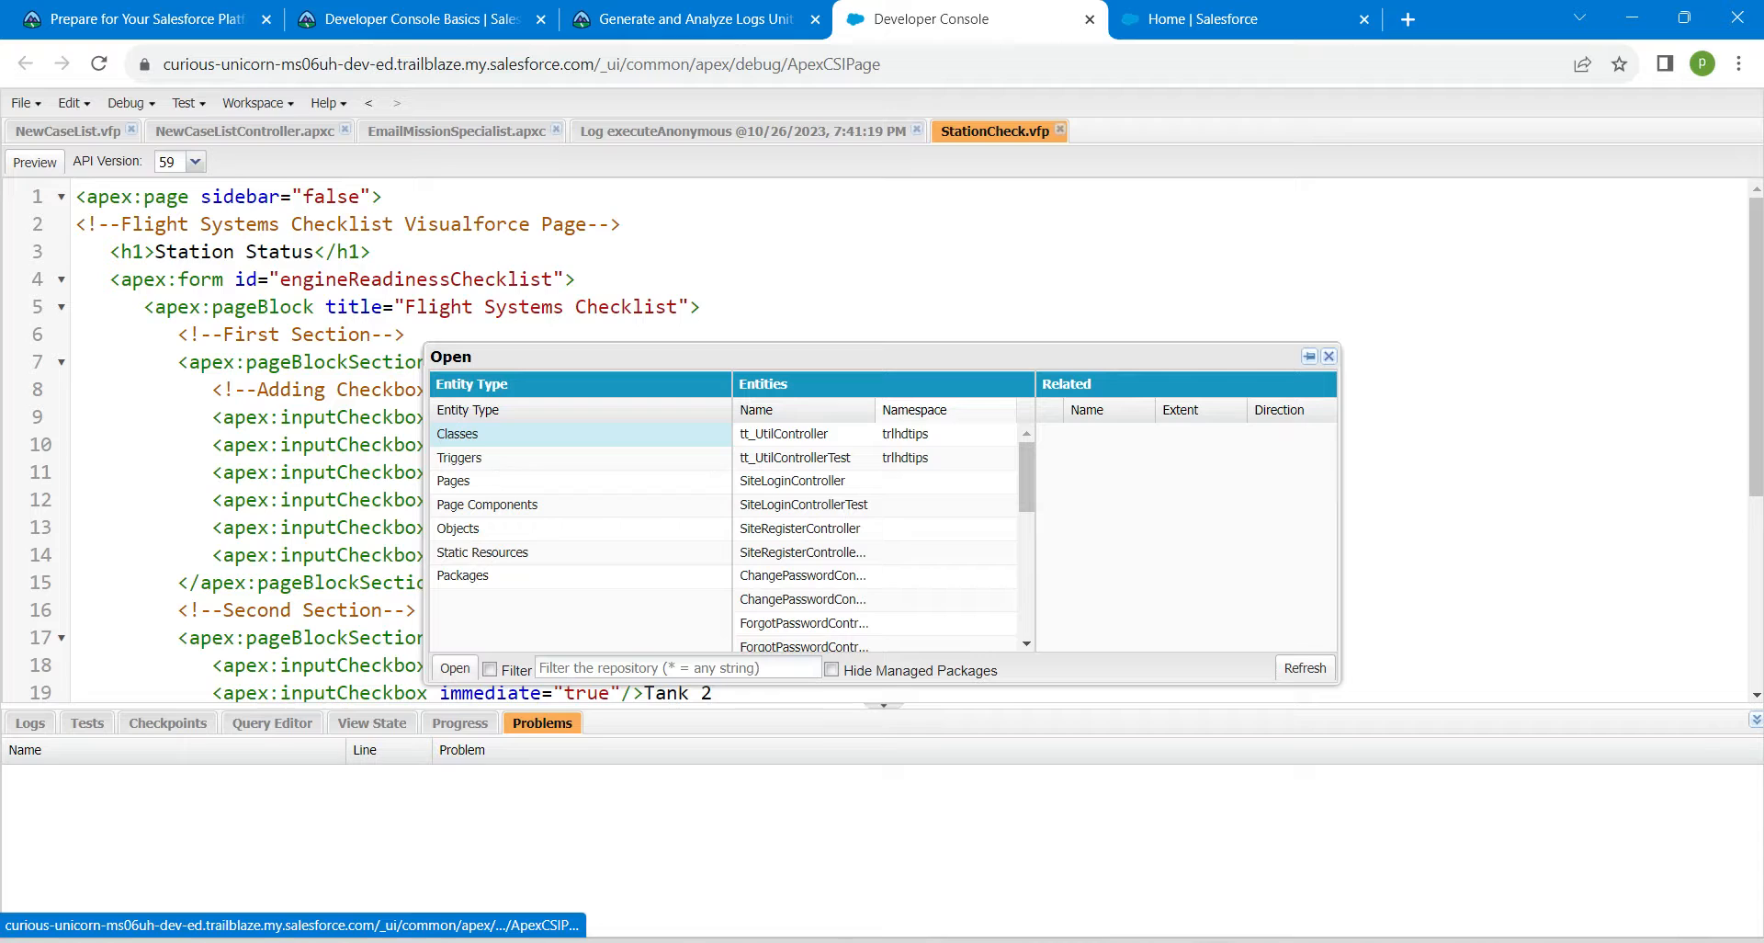
# Open the EmailMissionSpecialist class from the namespace-sorted class list.
pyautogui.click(913, 408)
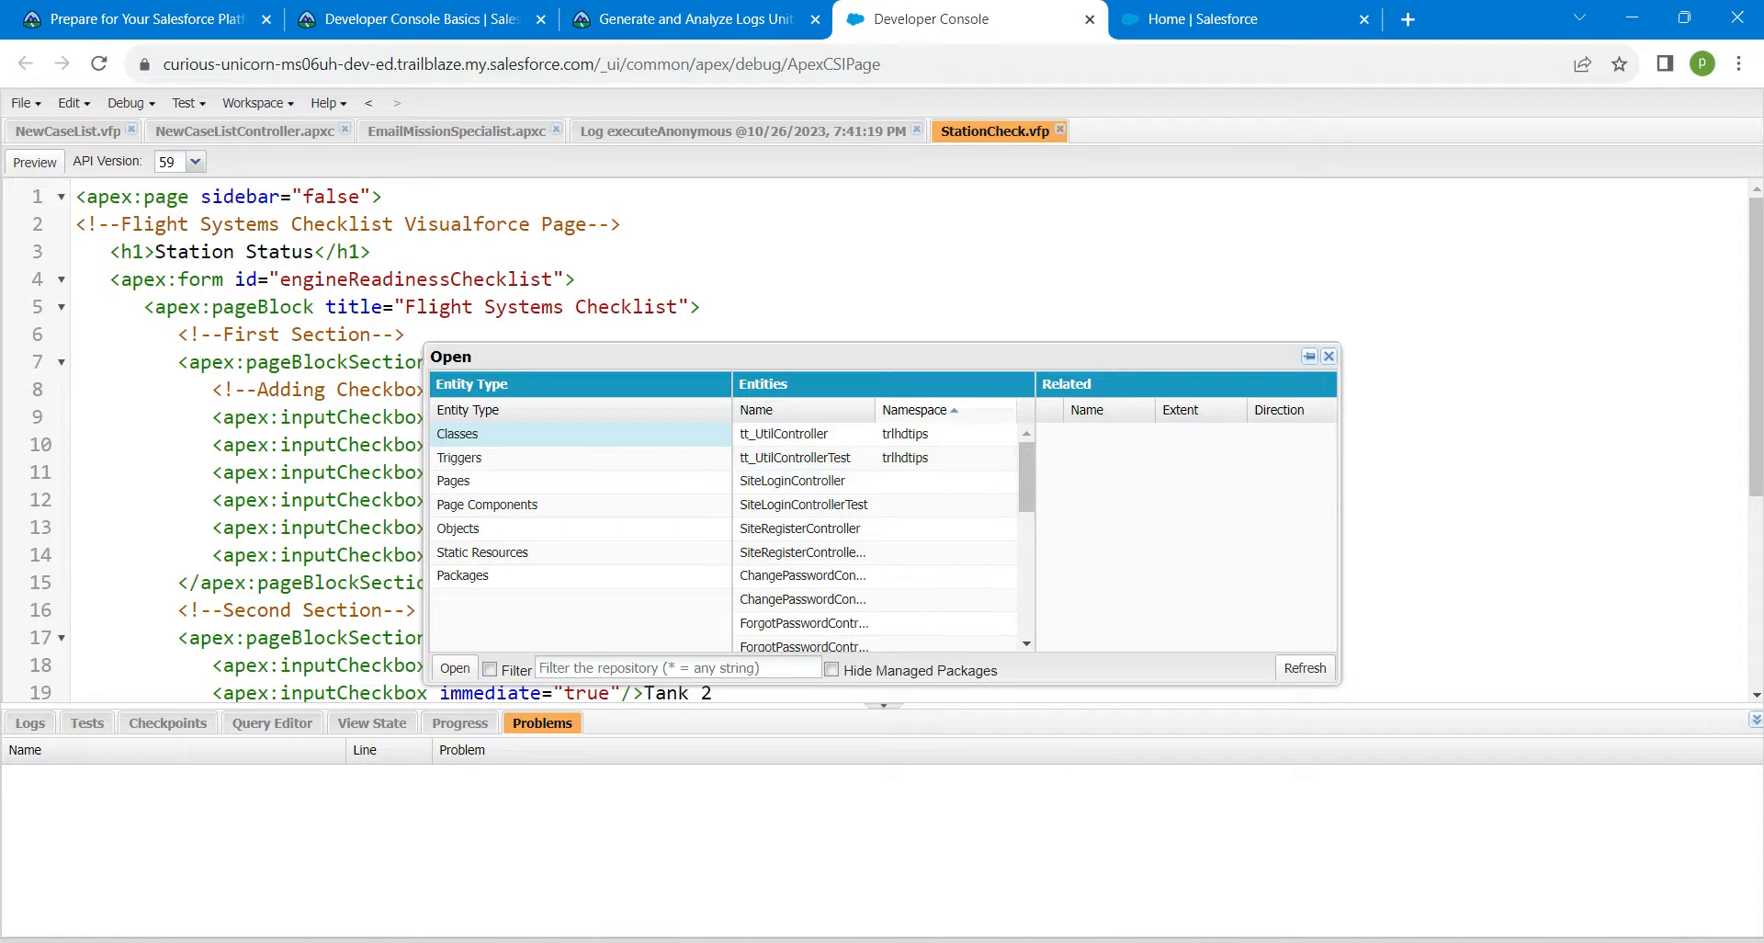
pyautogui.scroll(-3)
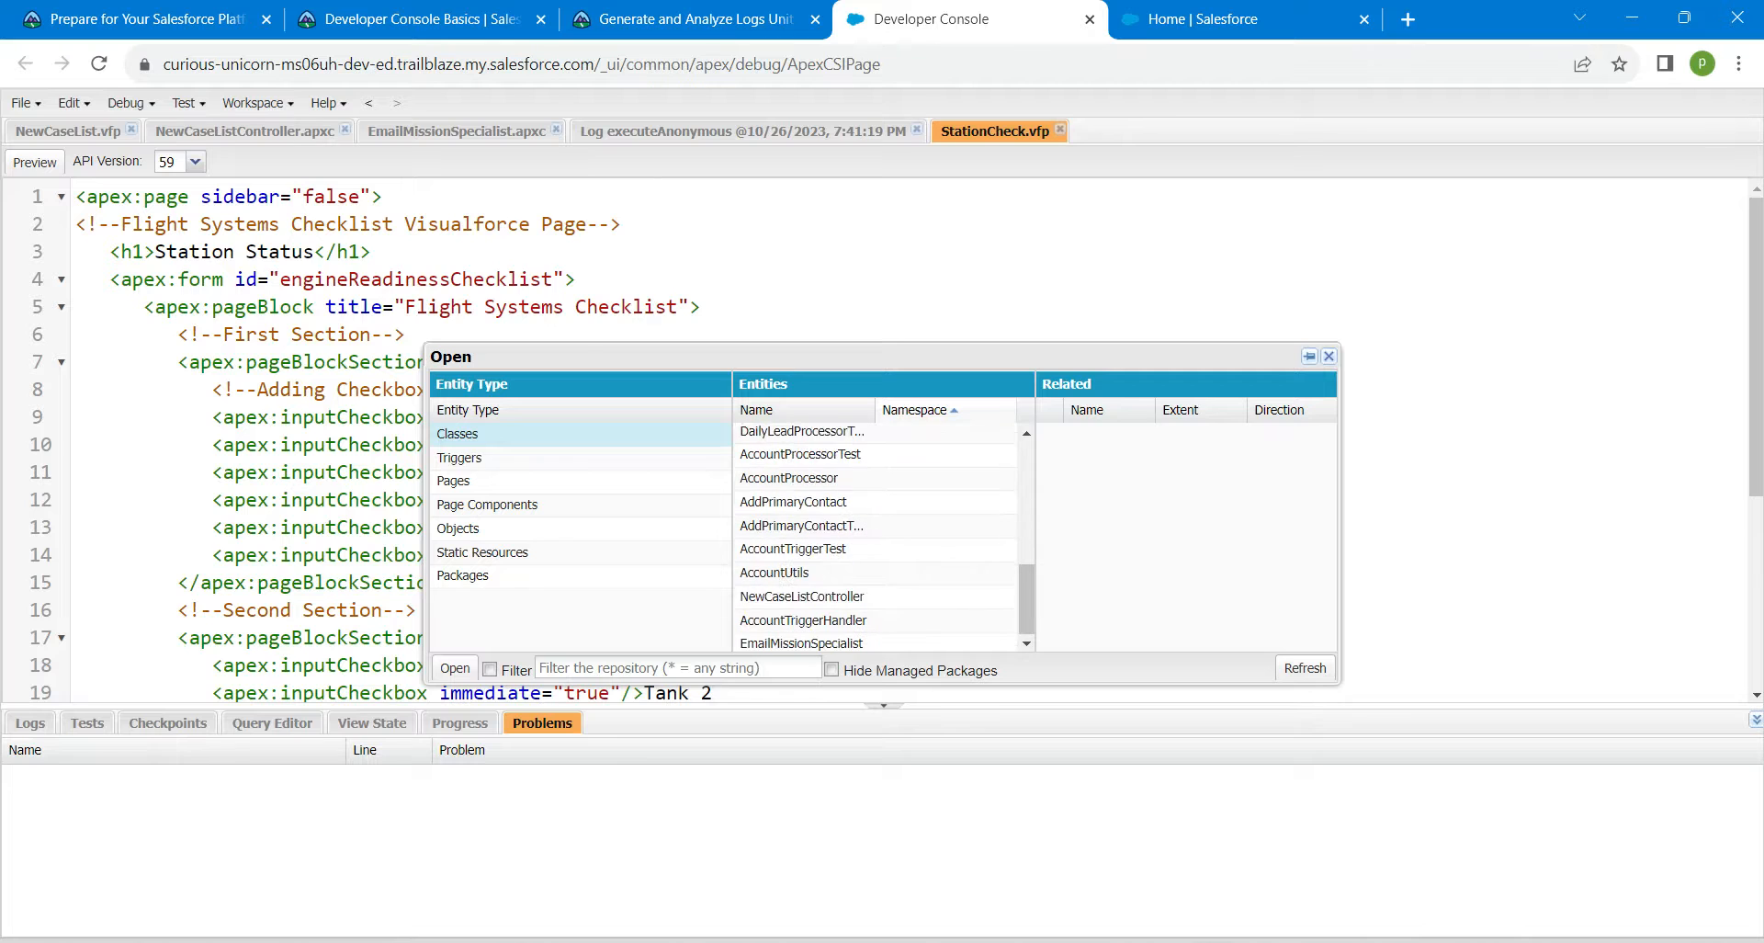
pyautogui.click(801, 641)
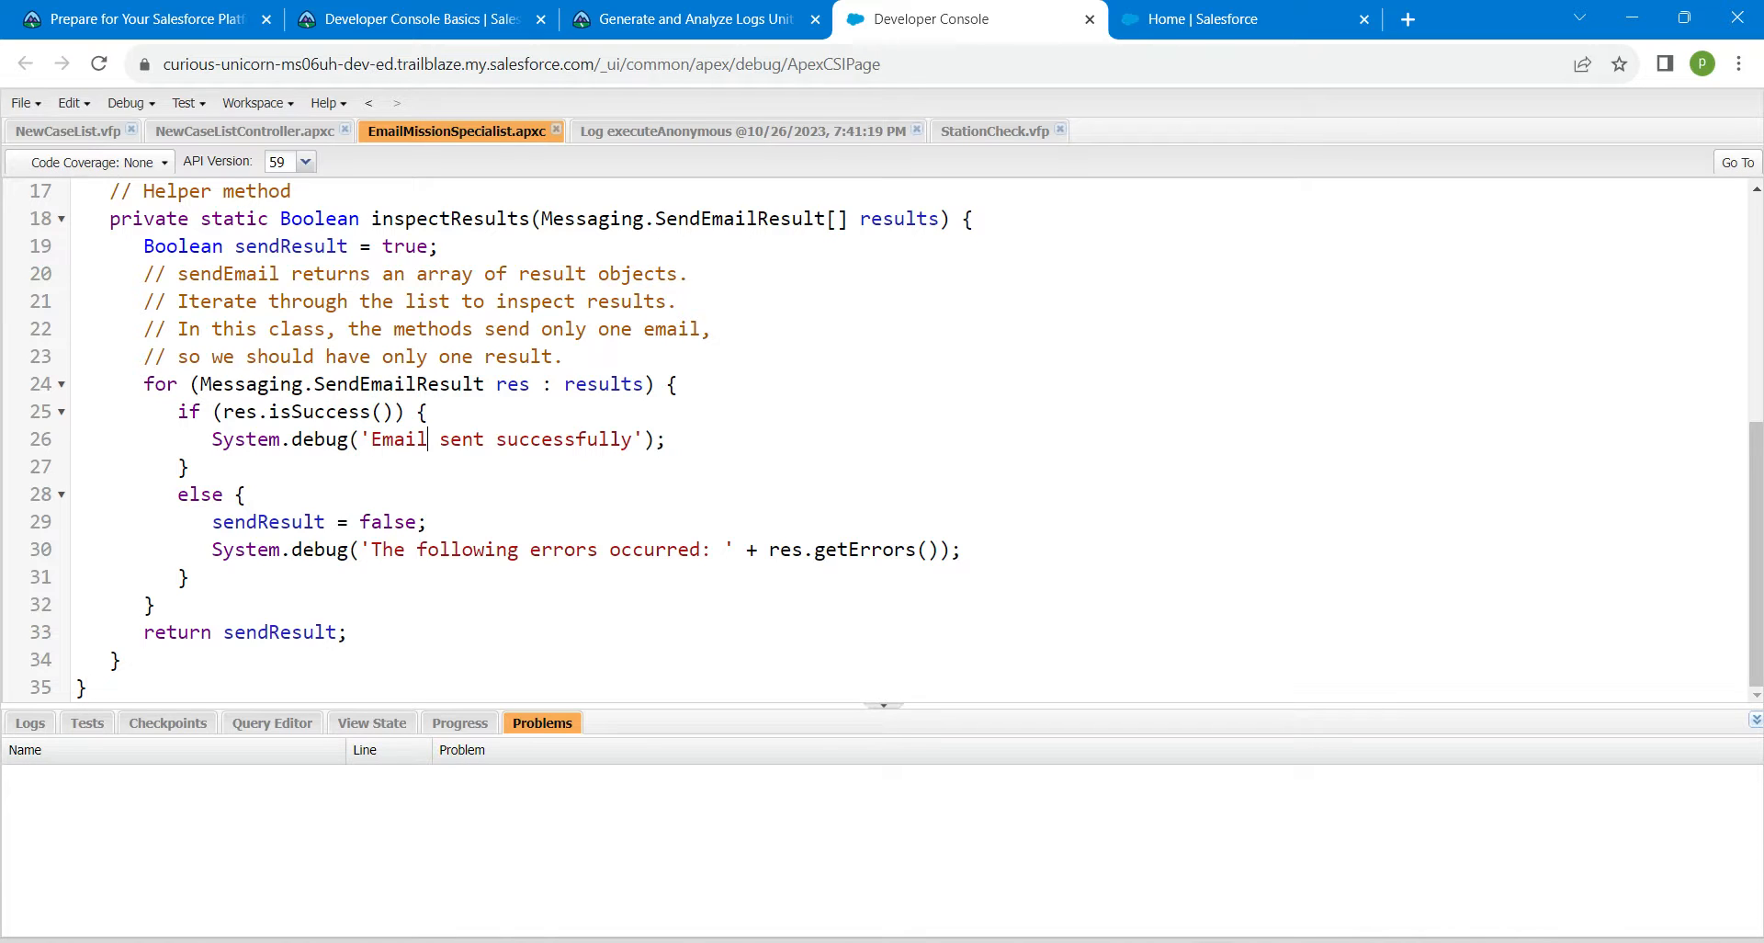
# Start a test run and dismiss the test-enqueued notice.
pyautogui.click(185, 102)
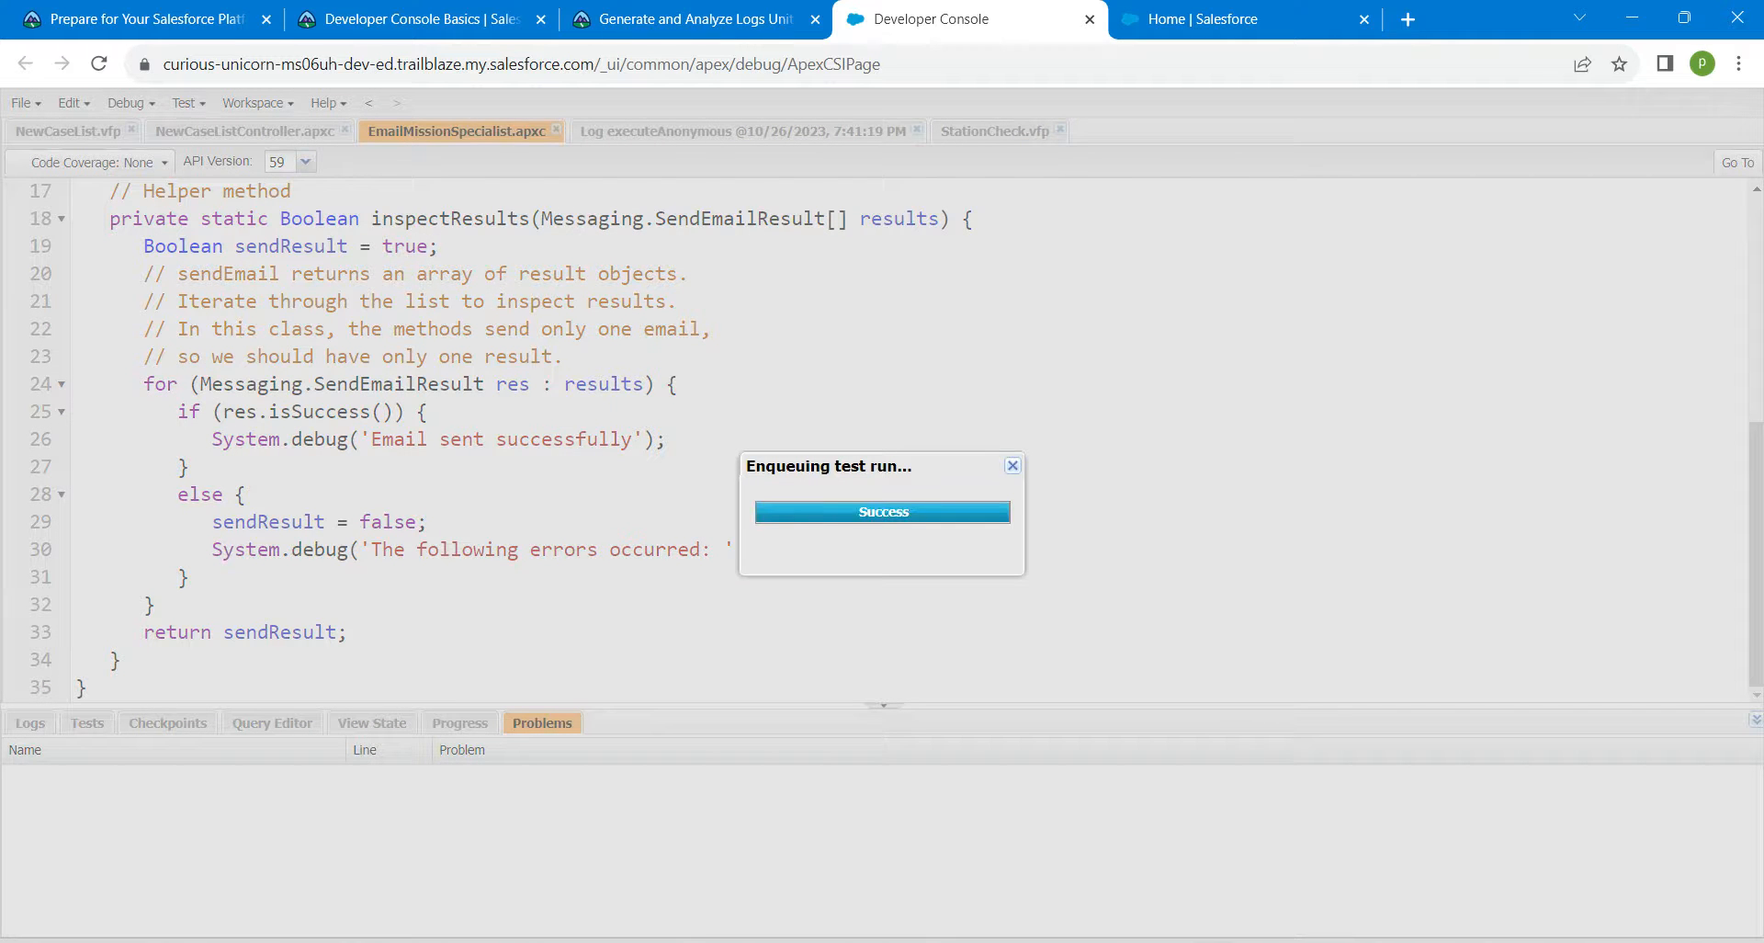
pyautogui.click(1010, 464)
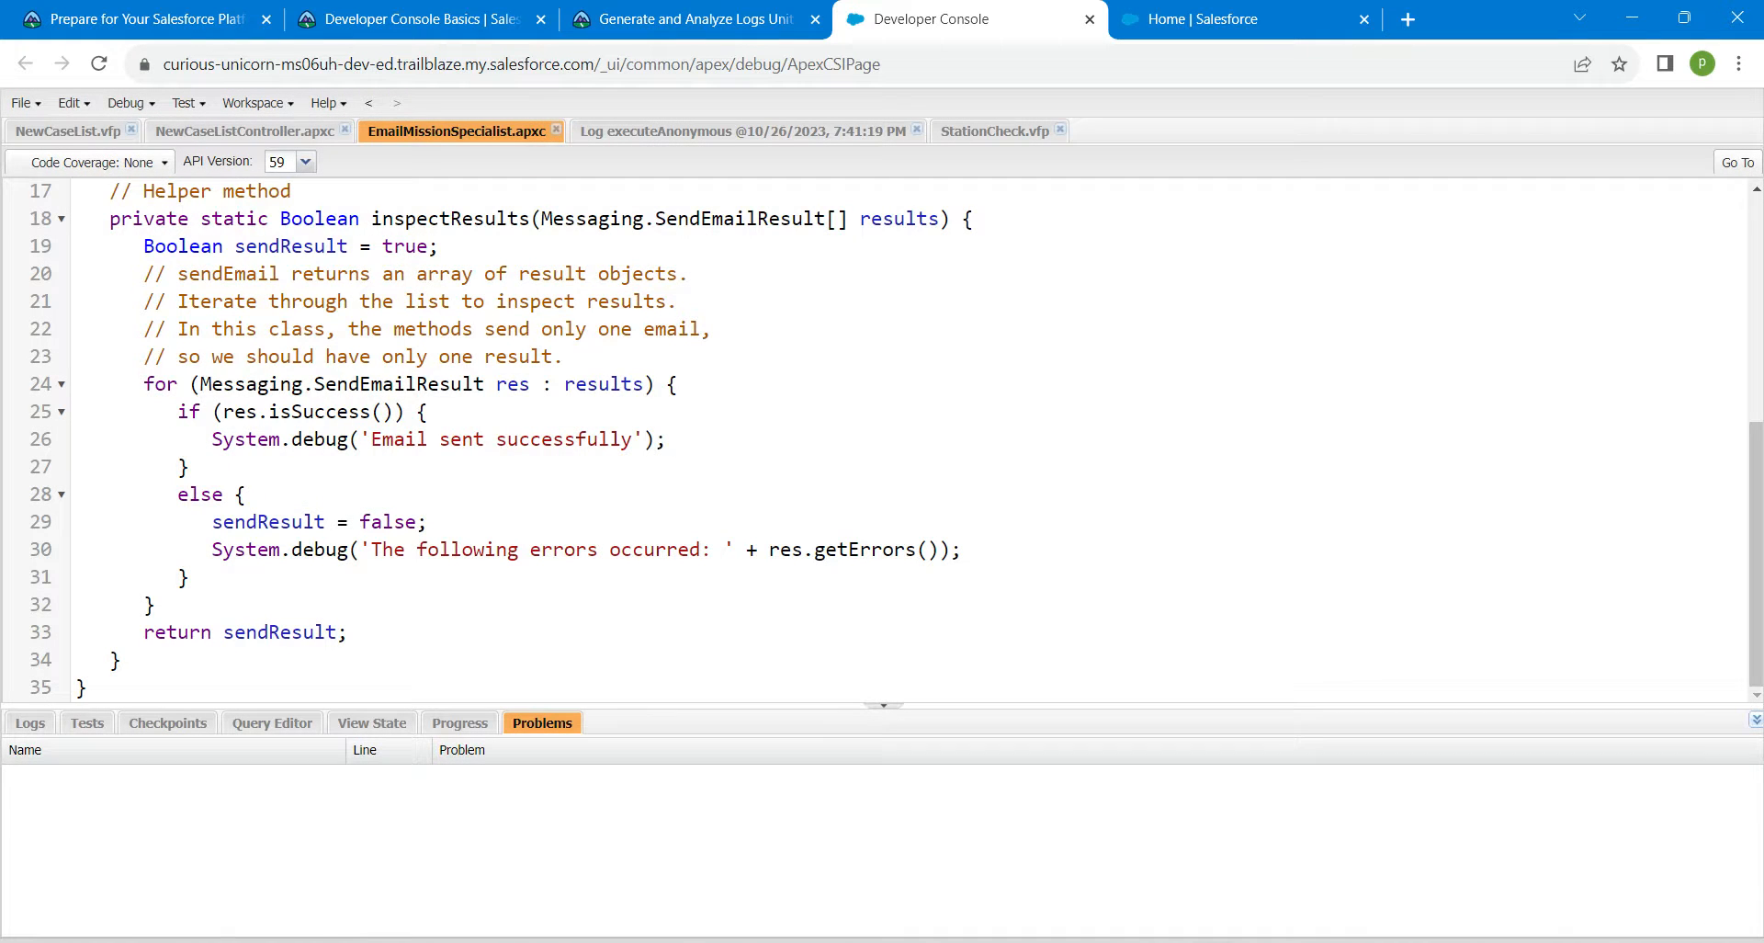
pyautogui.click(125, 102)
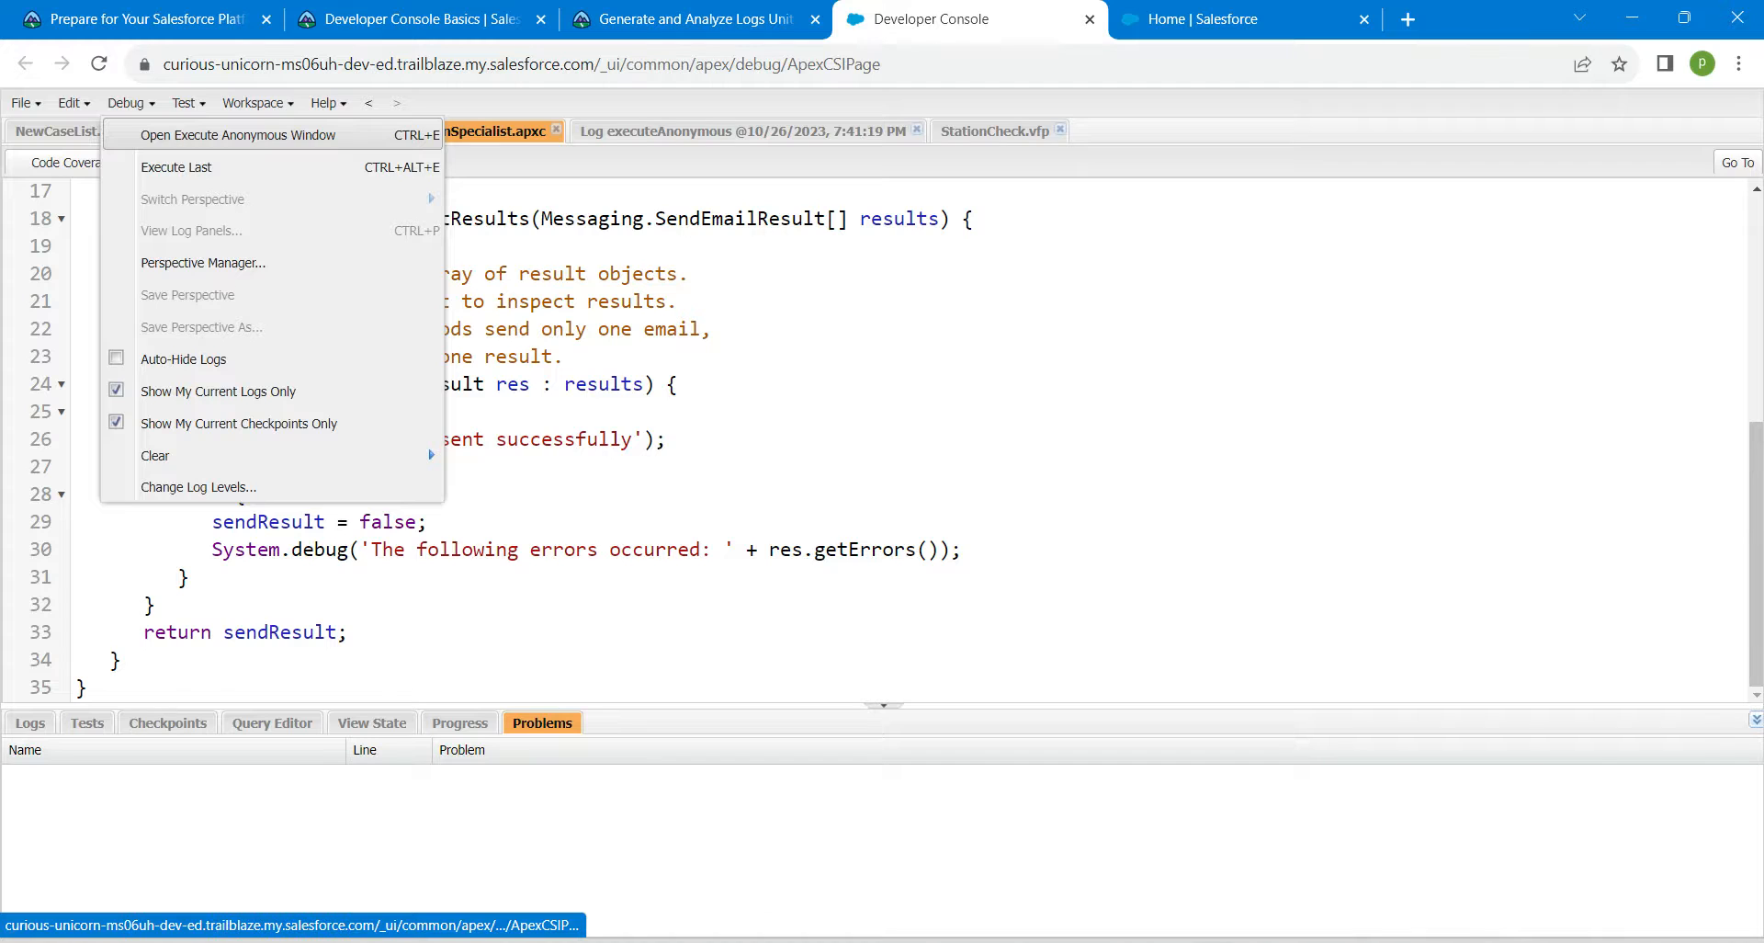
# Run the anonymous EmailMissionSpecialist sendMail snippet and view its log in the Logs list.
pyautogui.click(236, 136)
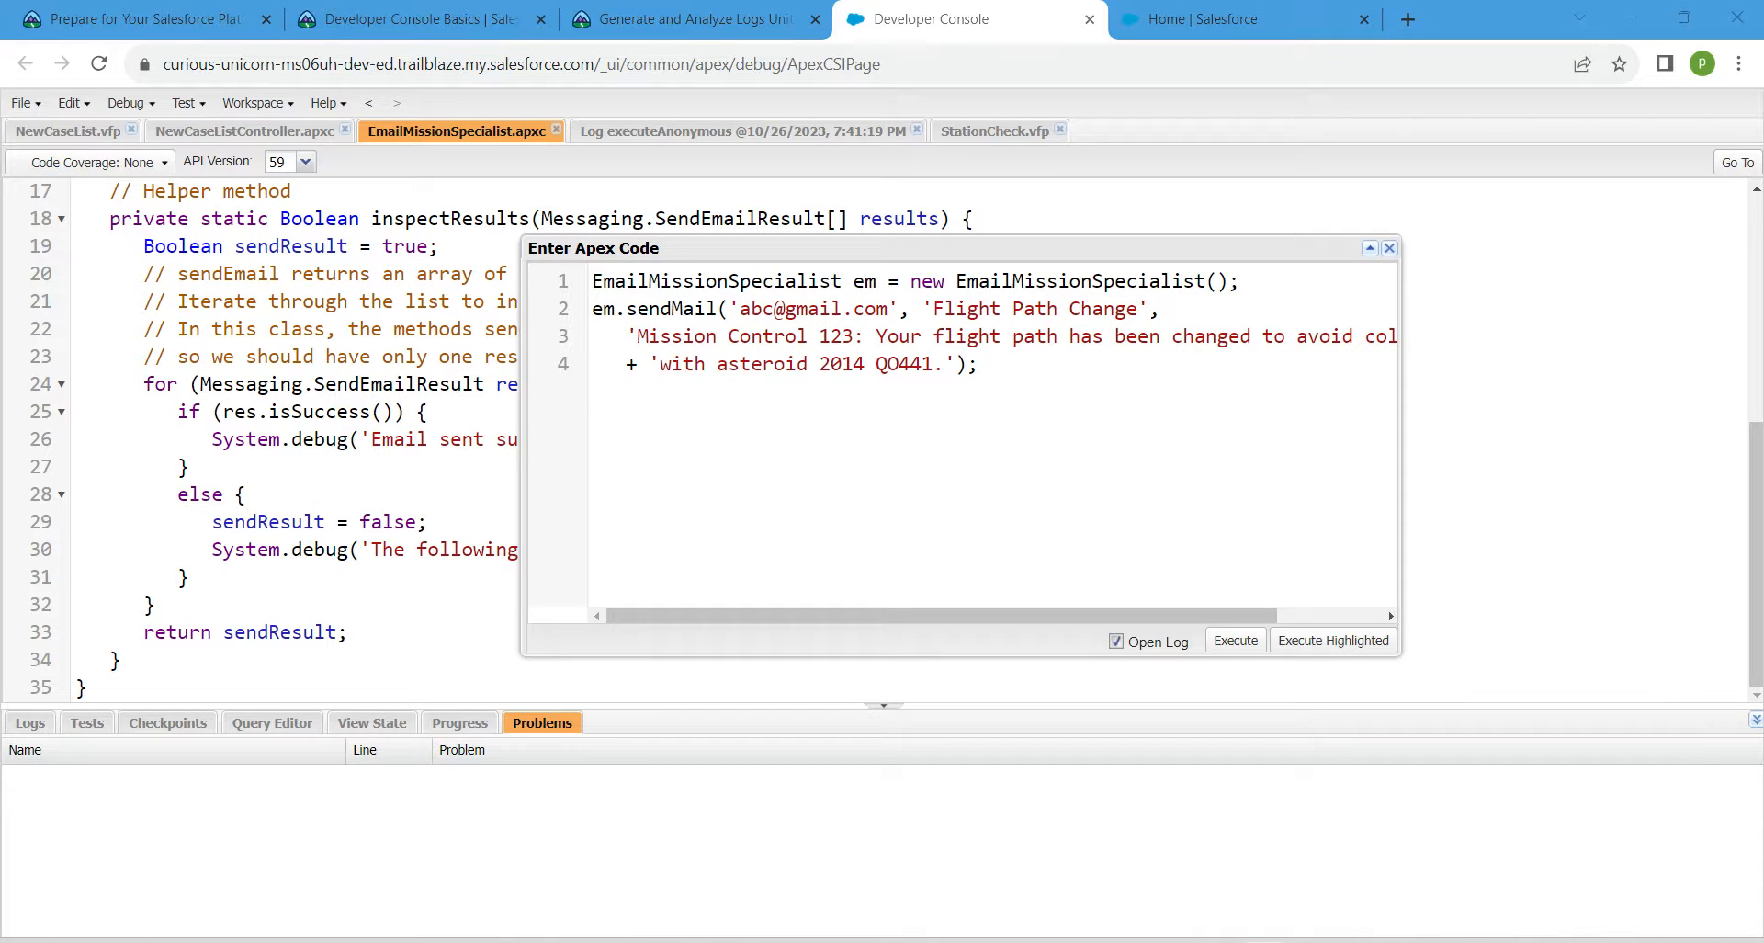
pyautogui.click(1234, 639)
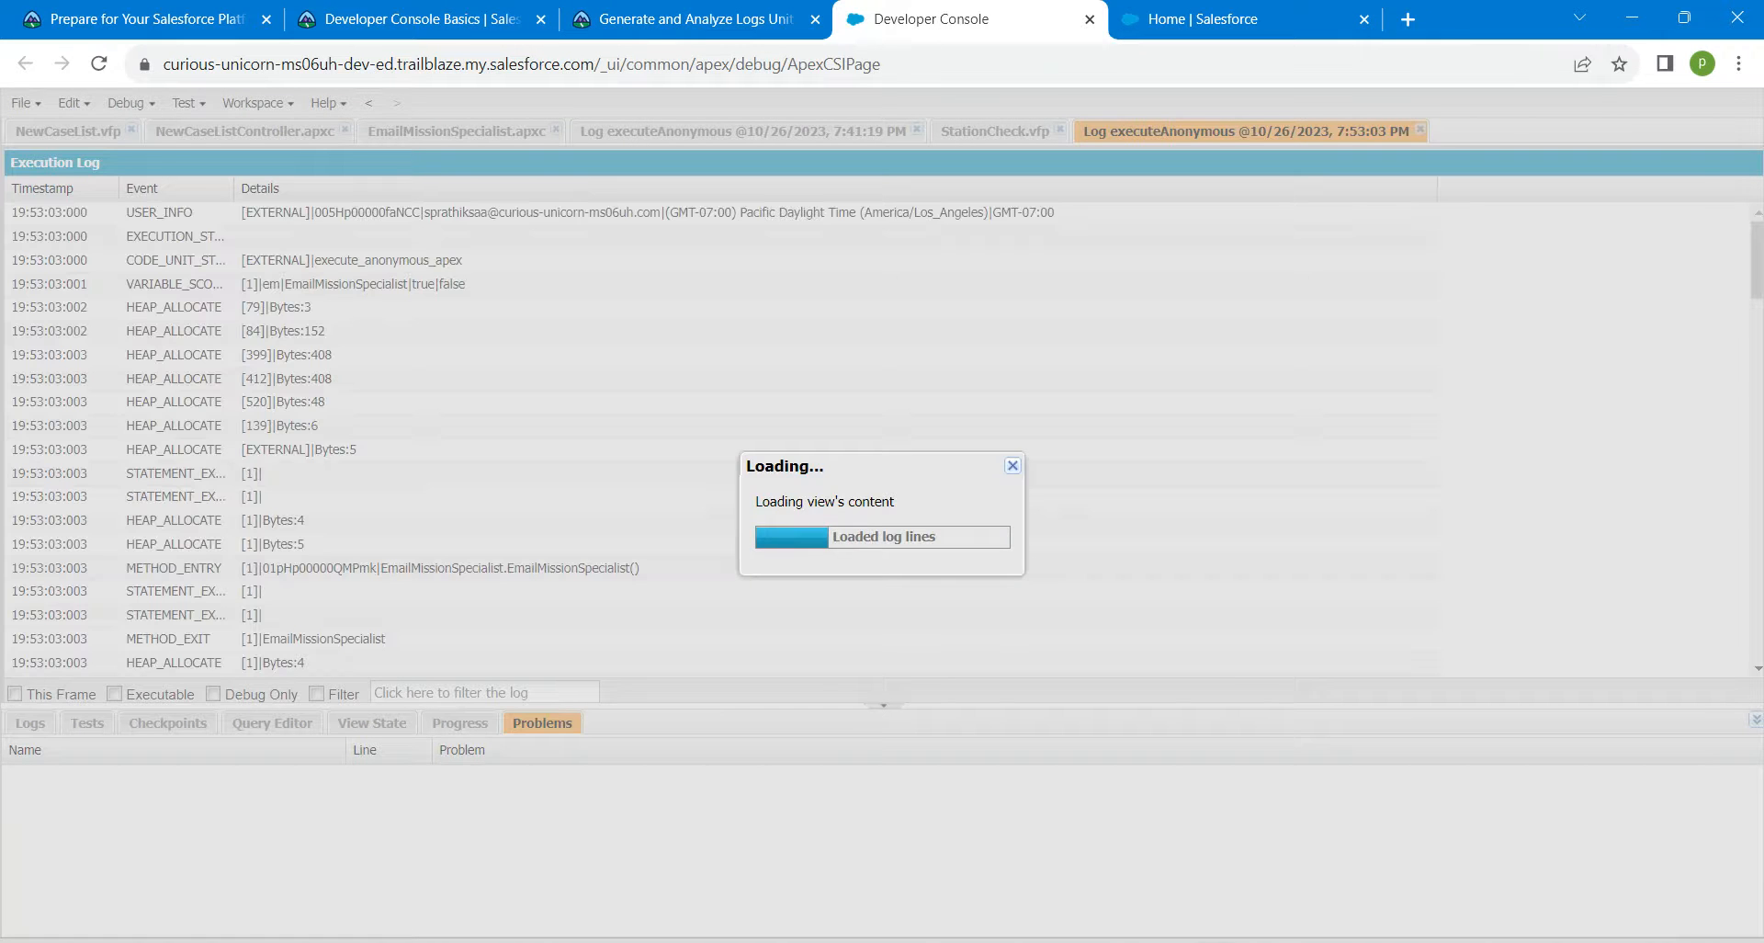
pyautogui.click(30, 722)
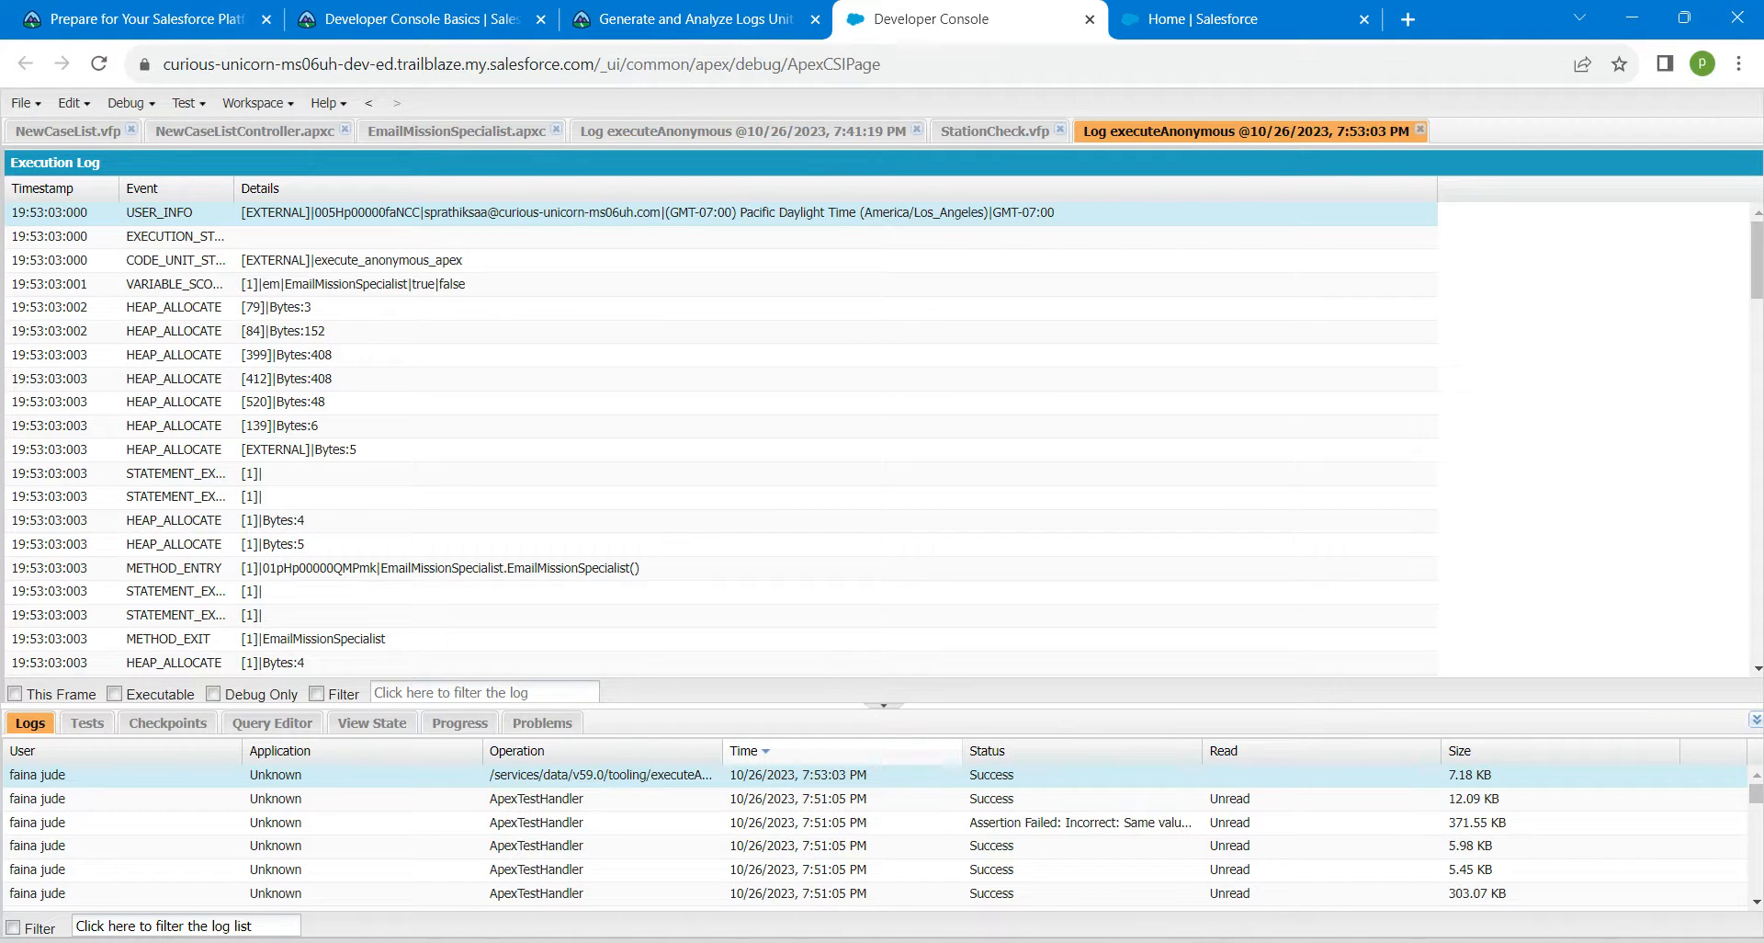
pyautogui.click(126, 102)
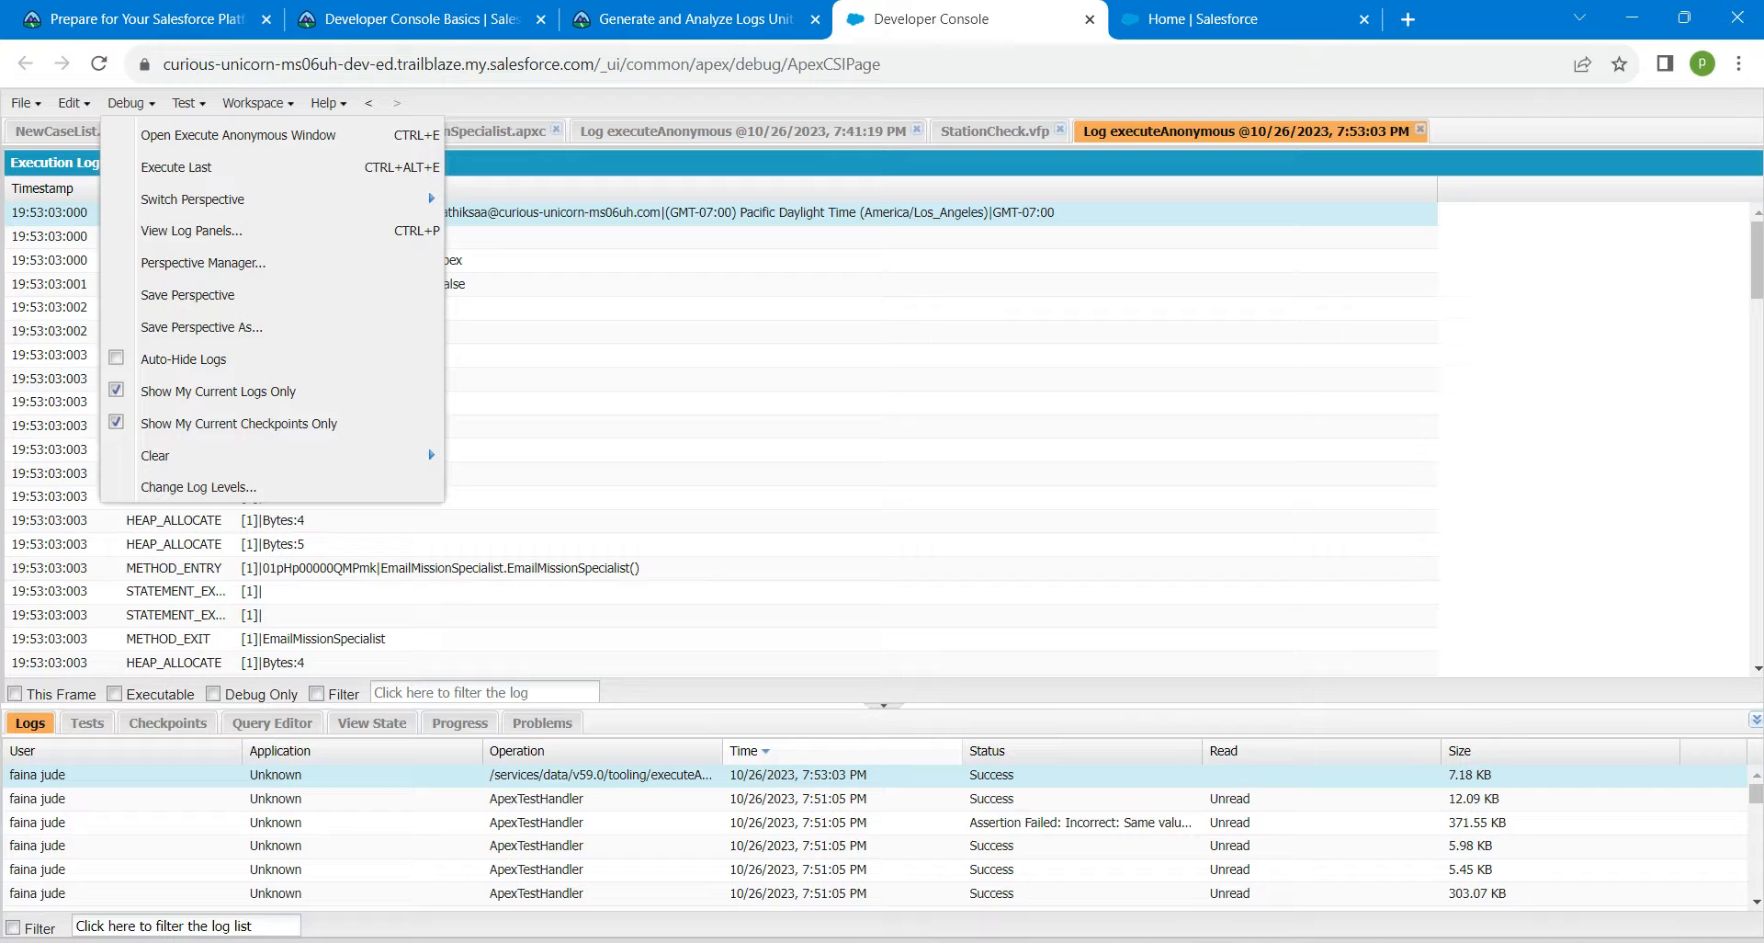
pyautogui.moveTo(191, 231)
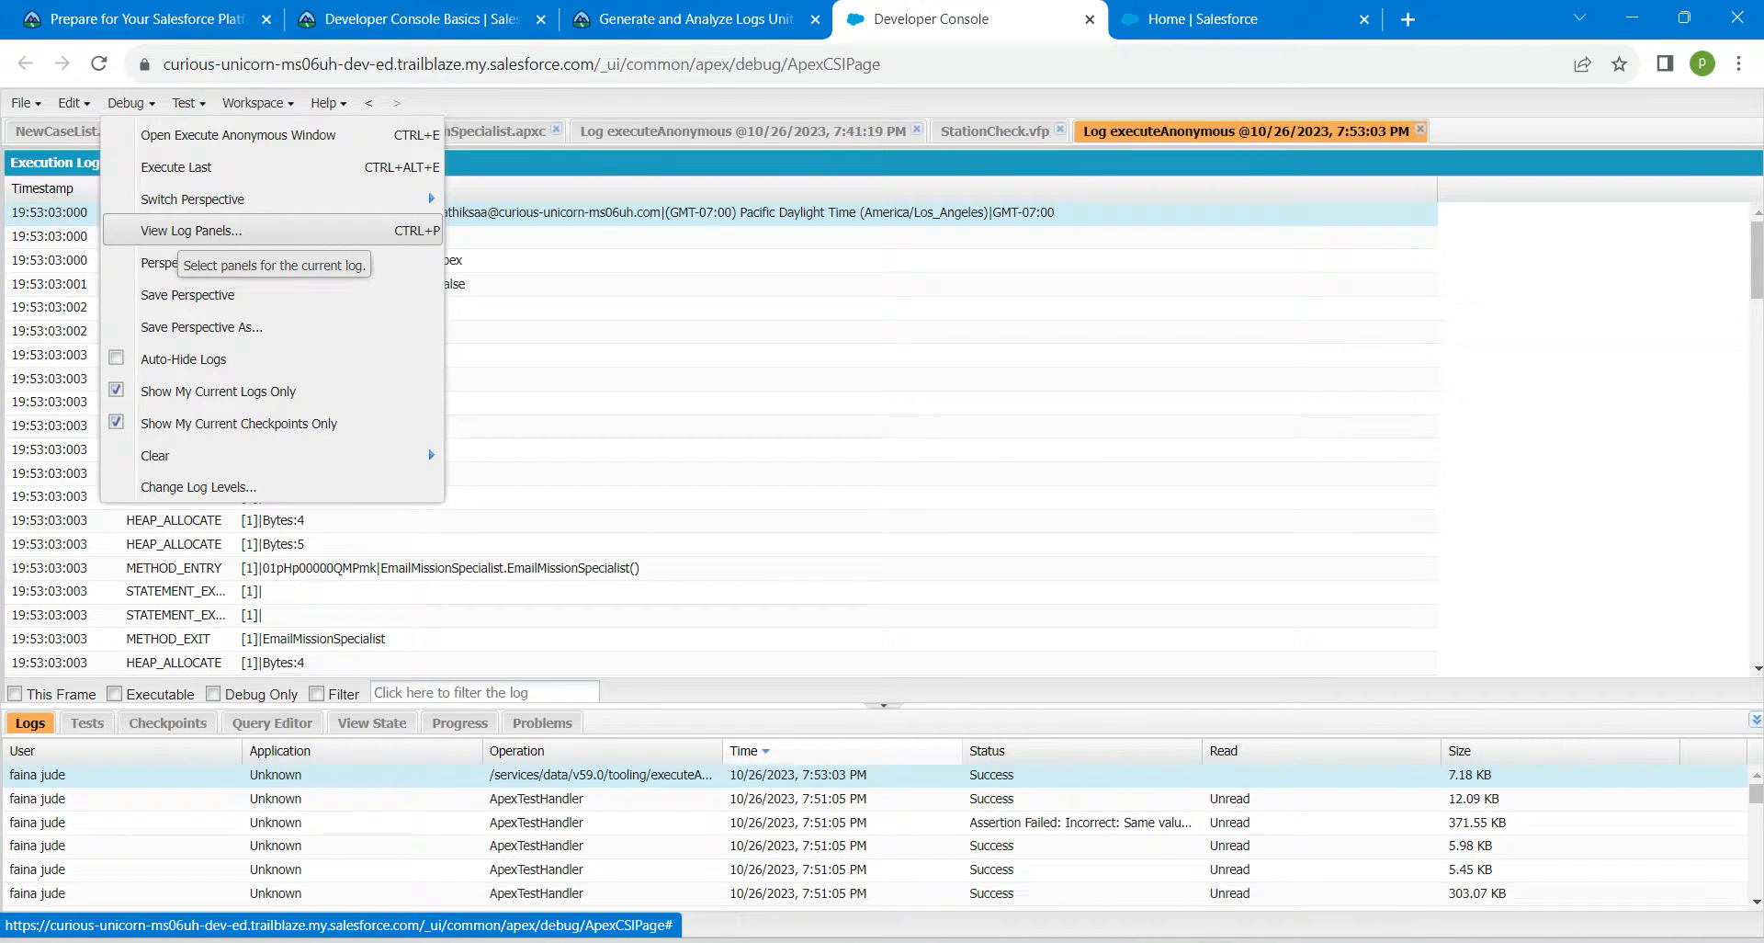
# Add the Stack Tree, Execution Stack, Source and Execution Overview panels to the log view.
pyautogui.click(190, 230)
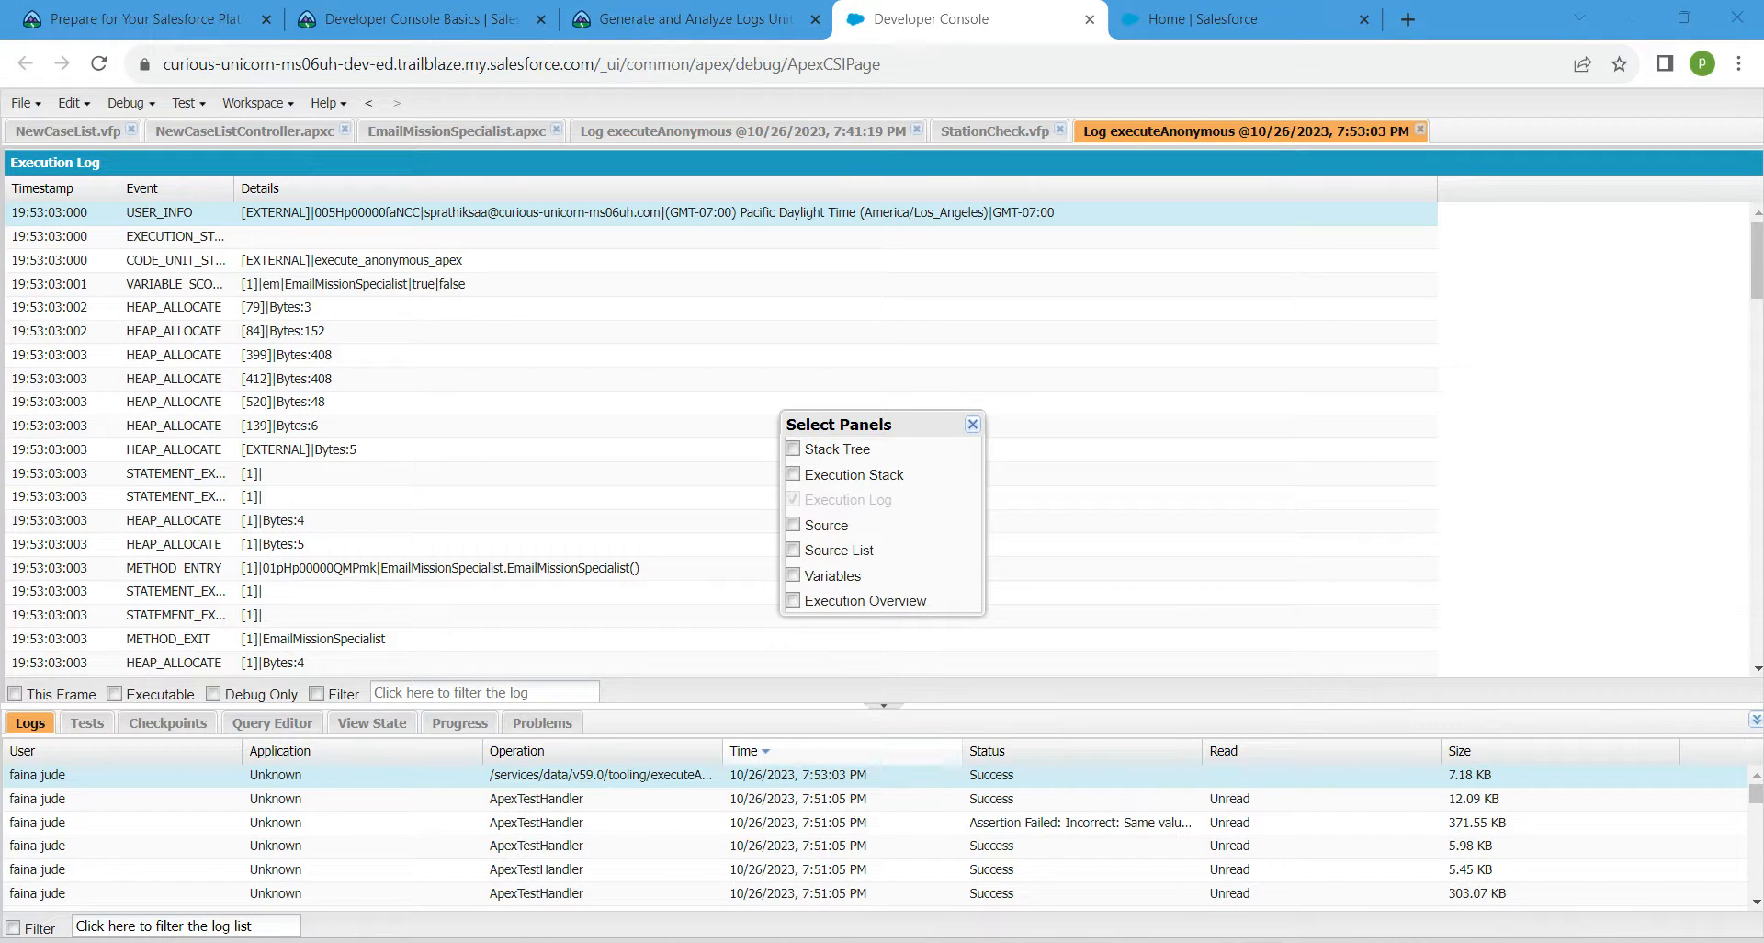
pyautogui.click(793, 448)
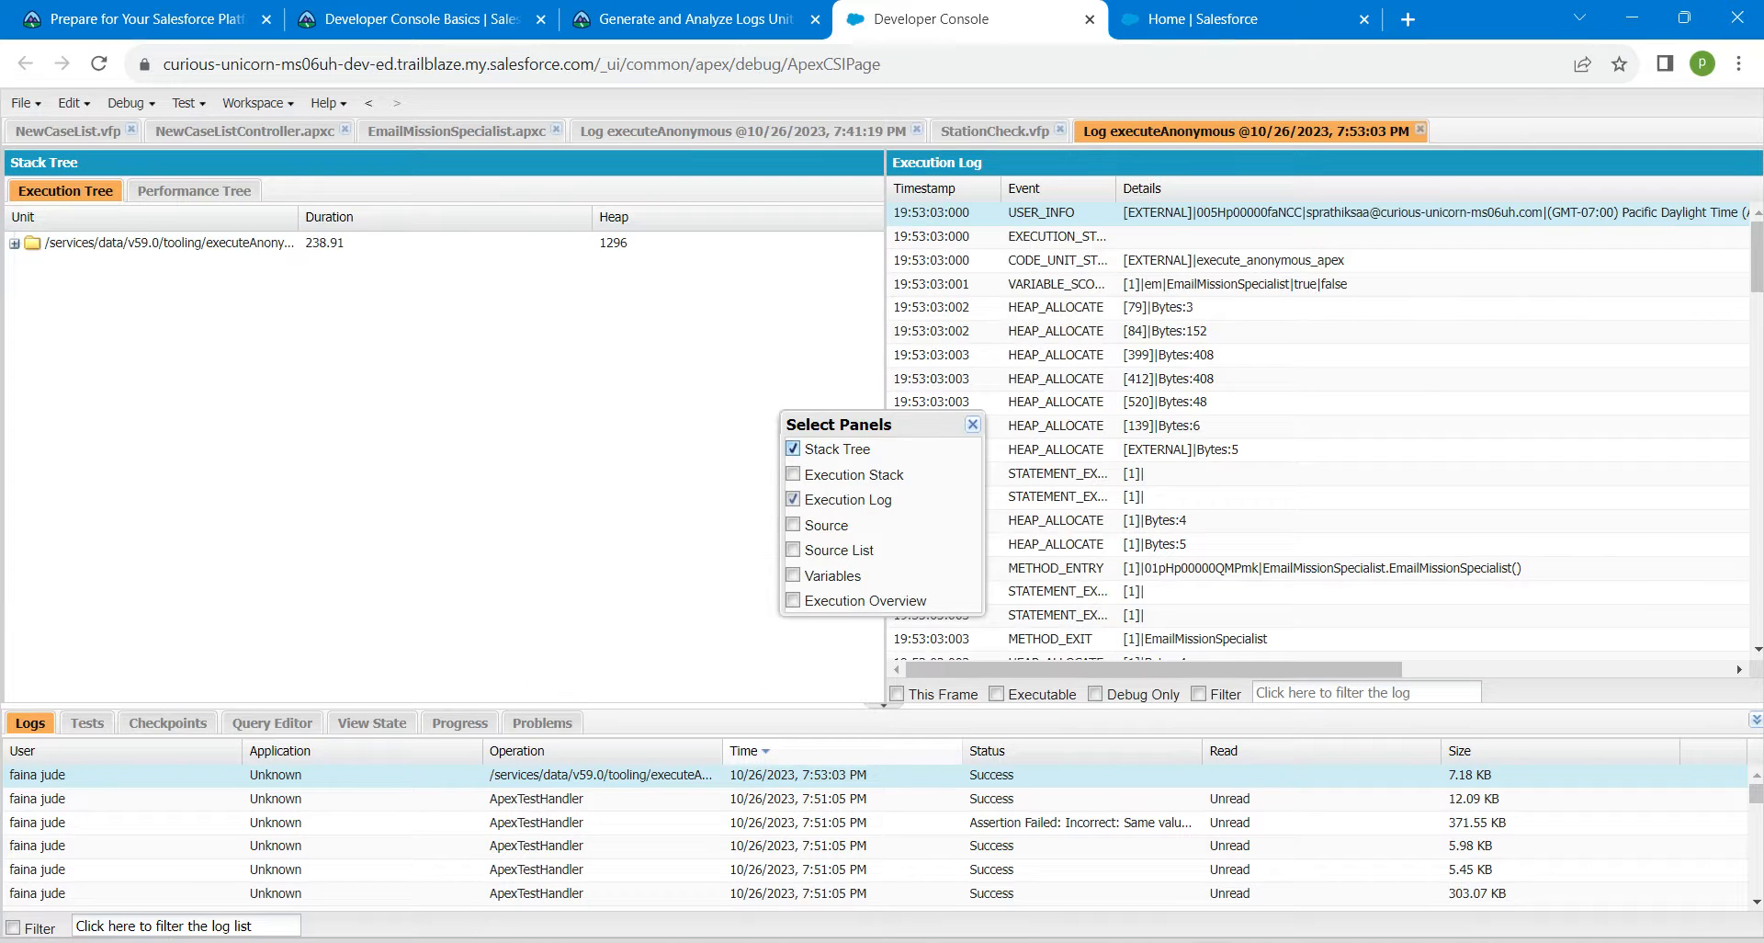
pyautogui.click(793, 473)
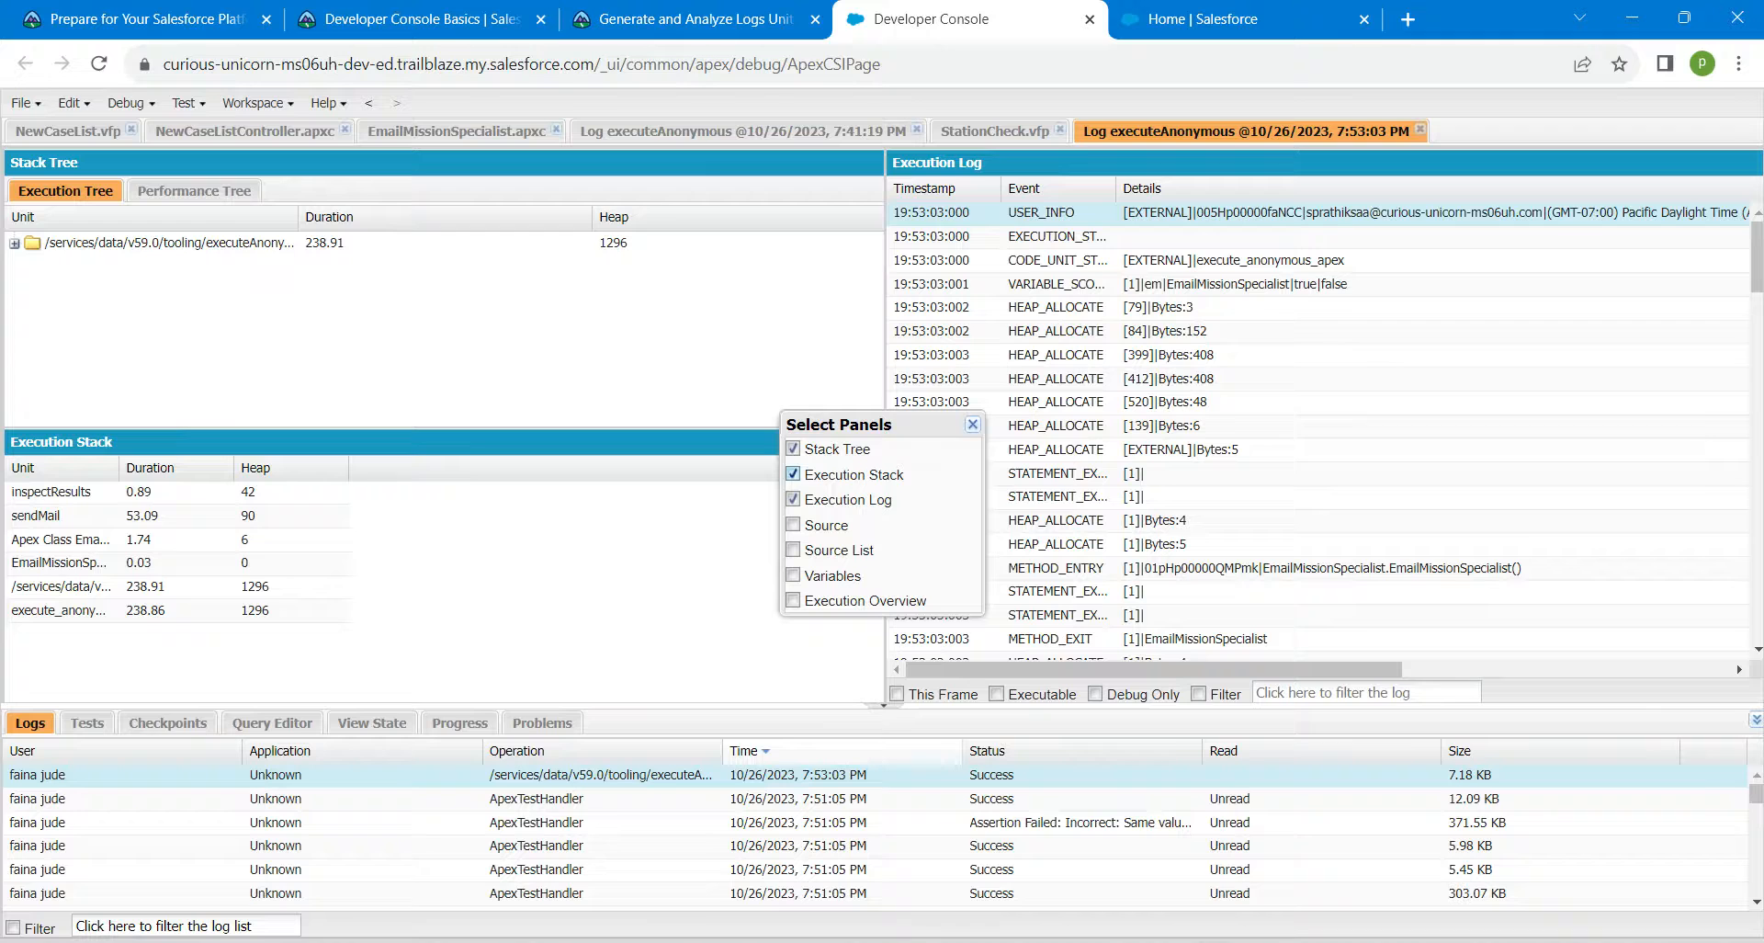
pyautogui.click(794, 525)
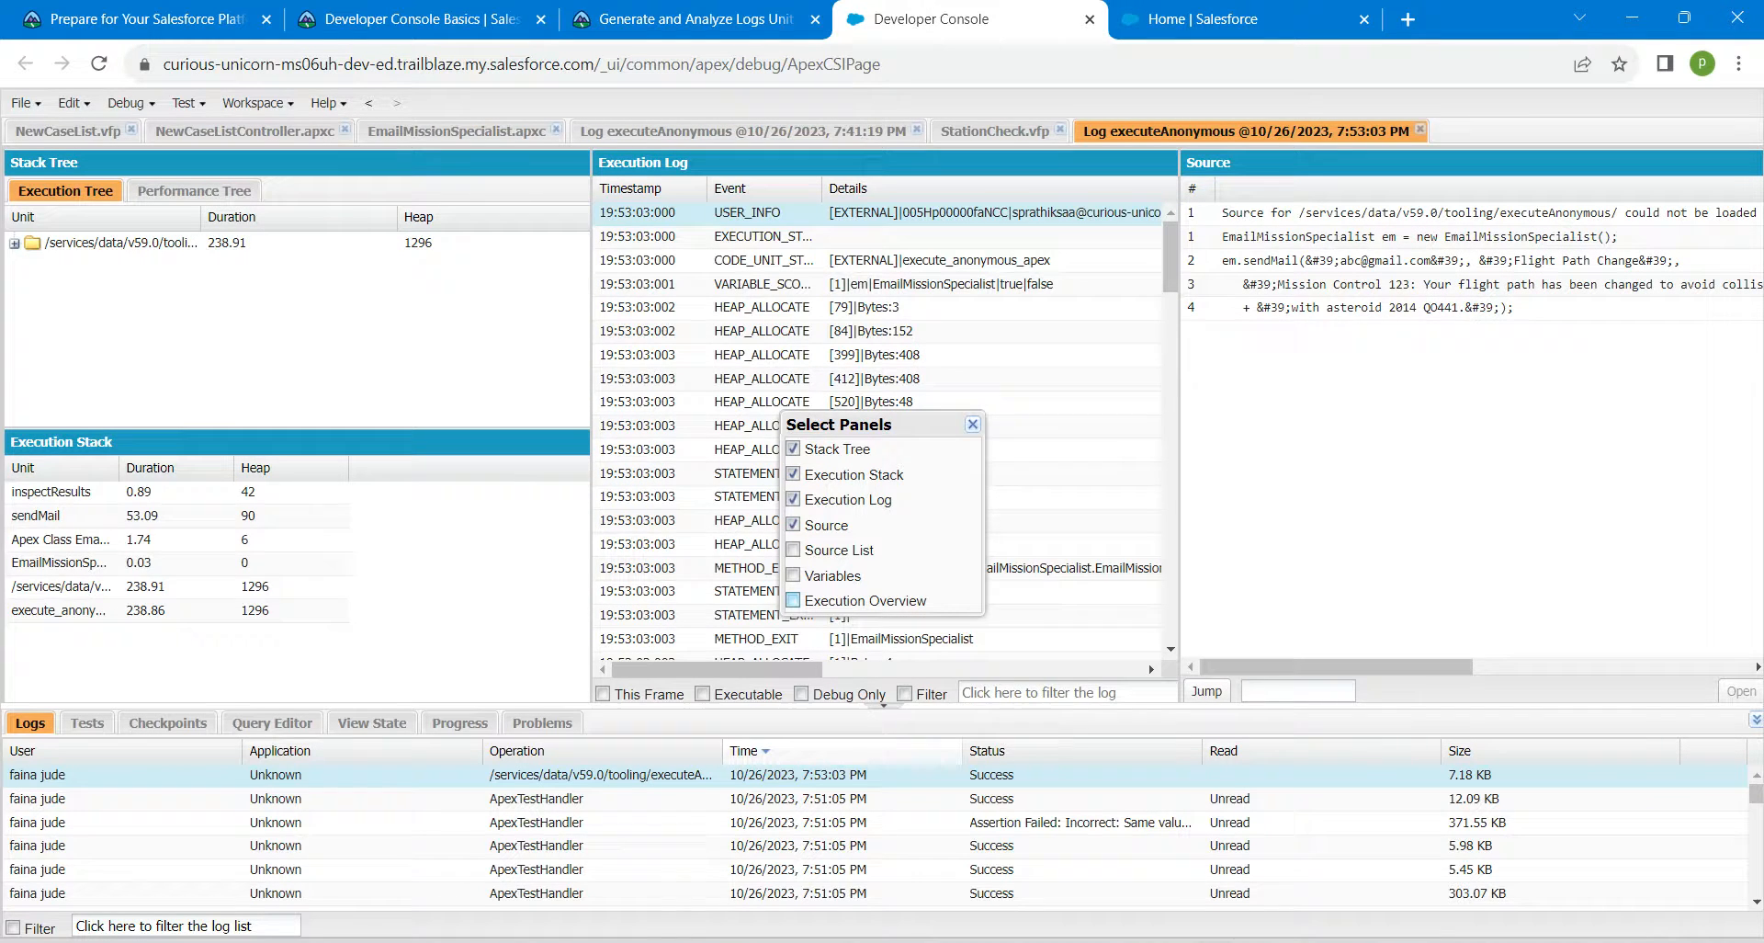
pyautogui.click(792, 600)
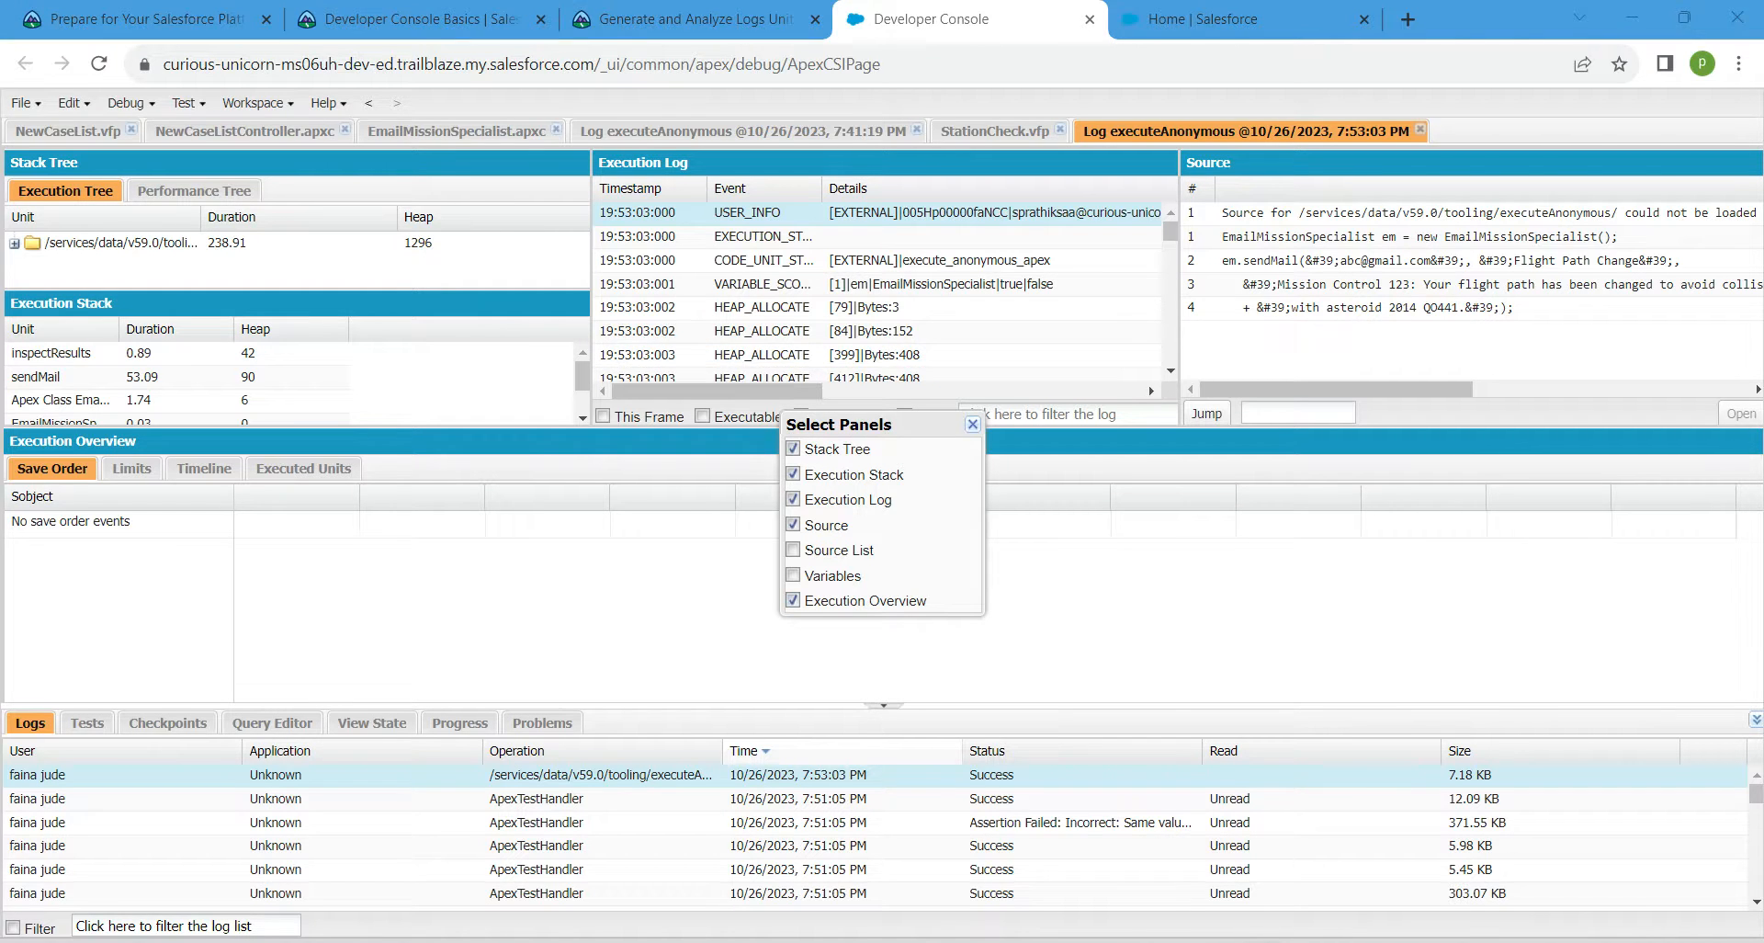
# Check the Trailhead challenge's panel list and select the perspective name 'Execution Details'.
pyautogui.click(687, 19)
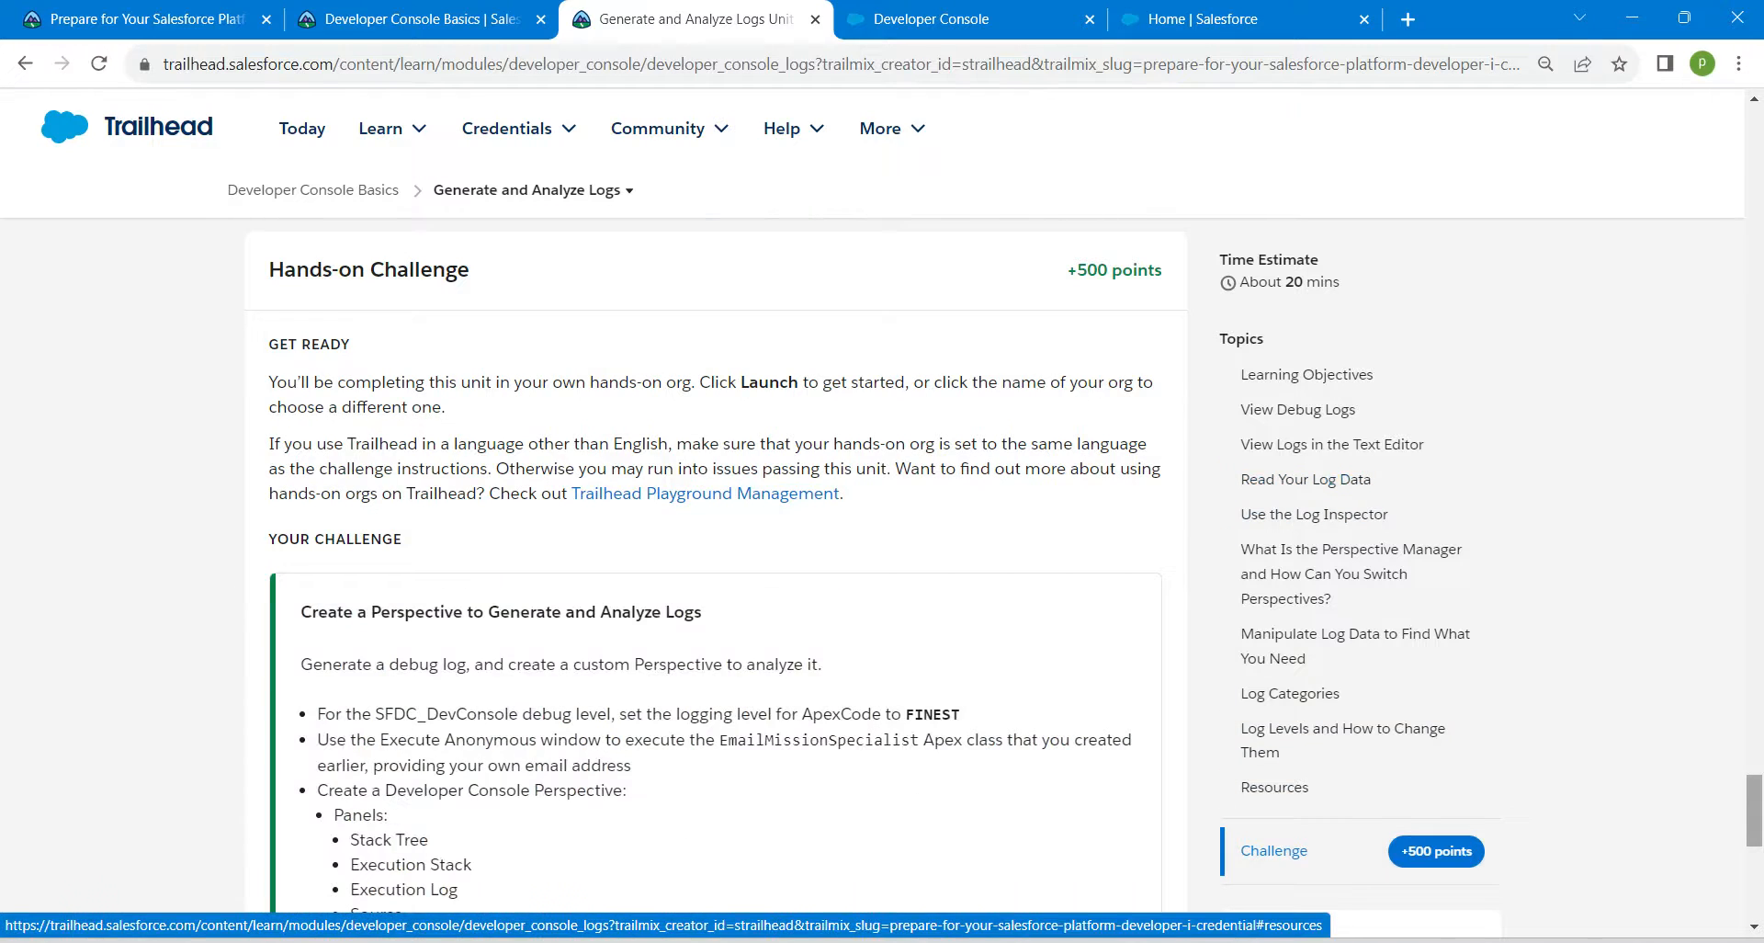
pyautogui.scroll(-3)
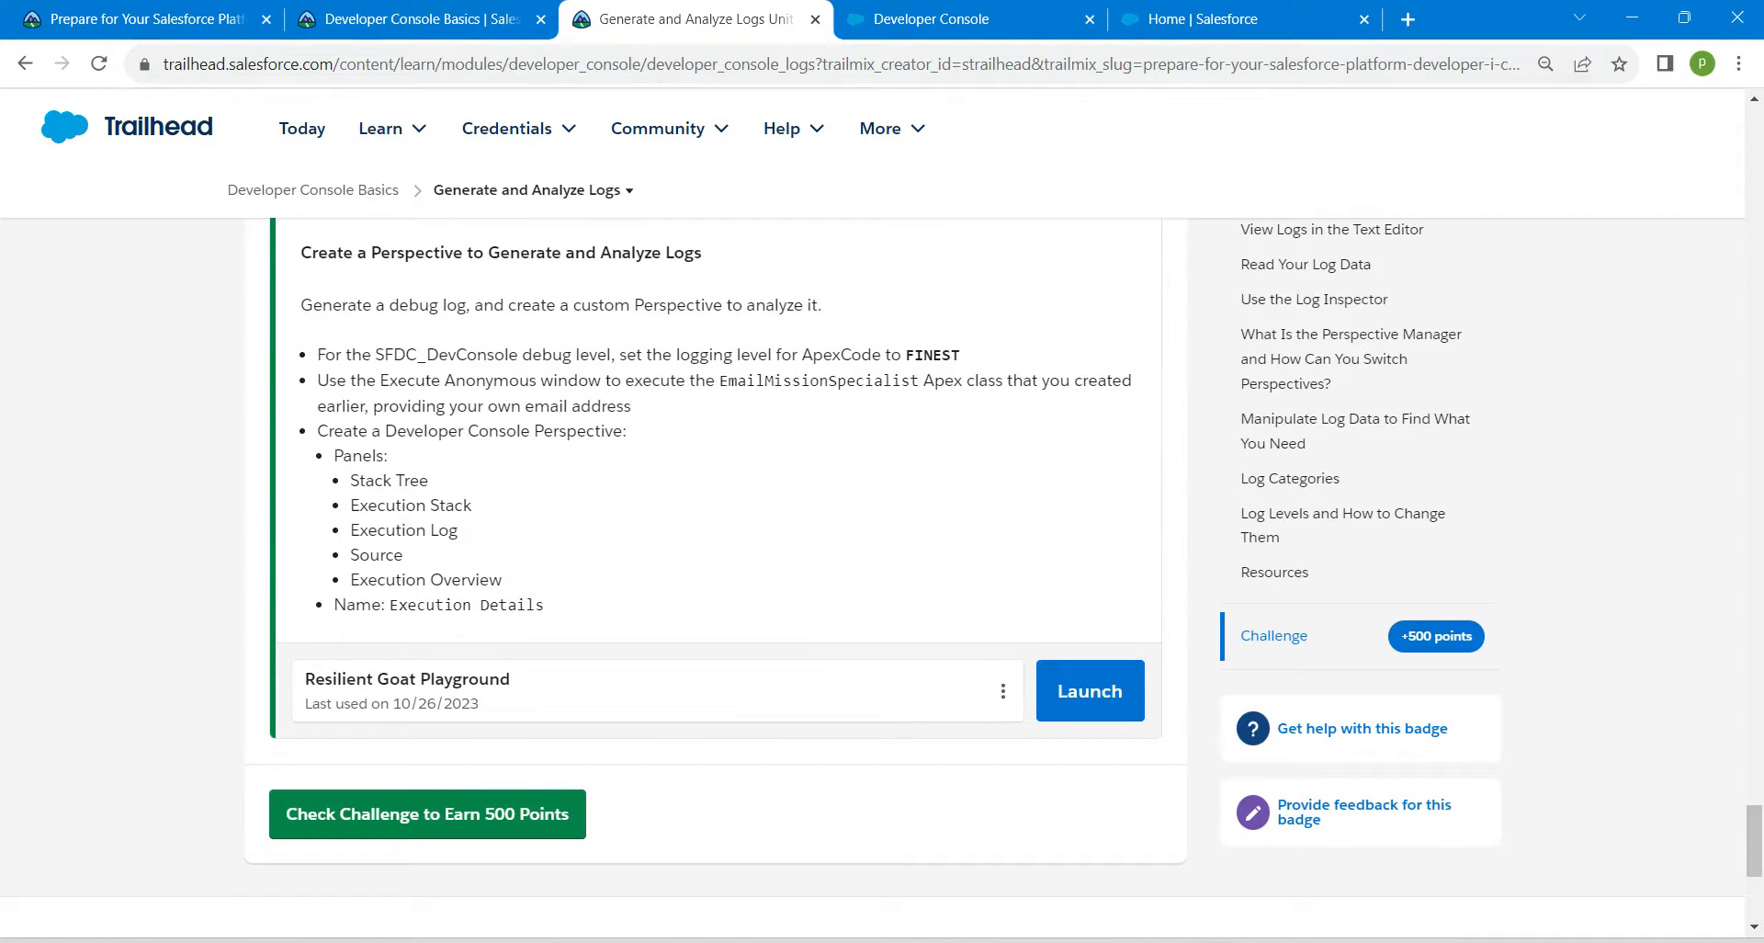
pyautogui.doubleClick(465, 603)
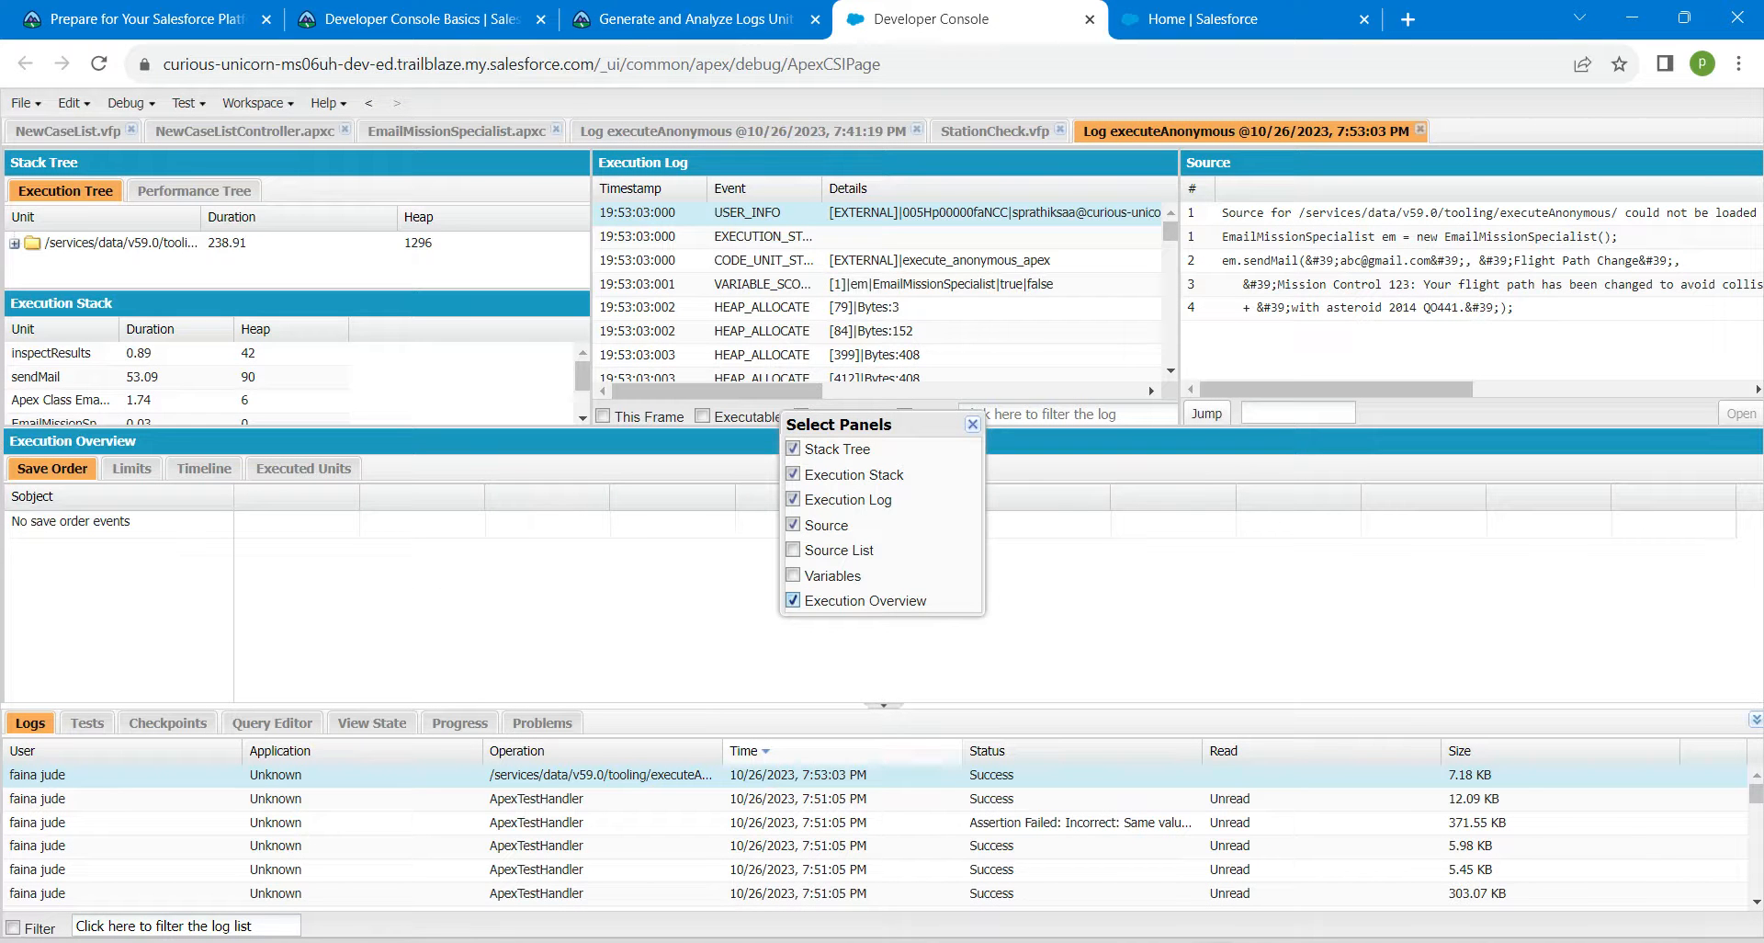
# Save the five-panel layout as the 'Execution Details' perspective, then return to Trailhead.
pyautogui.click(126, 101)
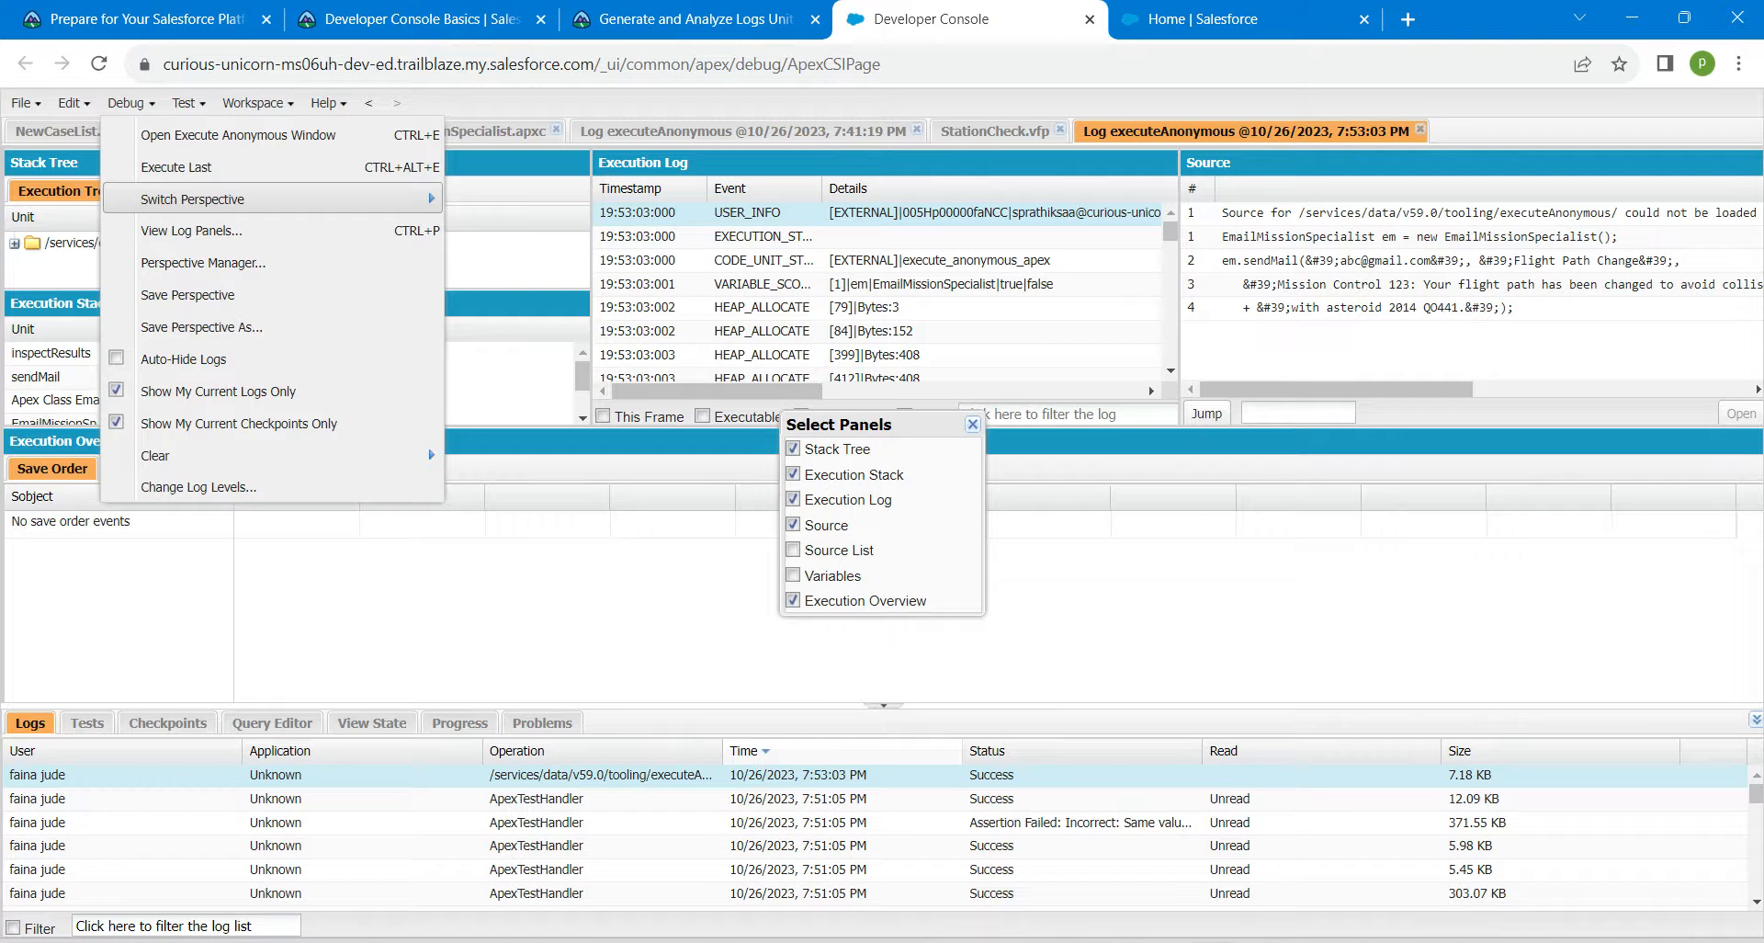
pyautogui.click(202, 261)
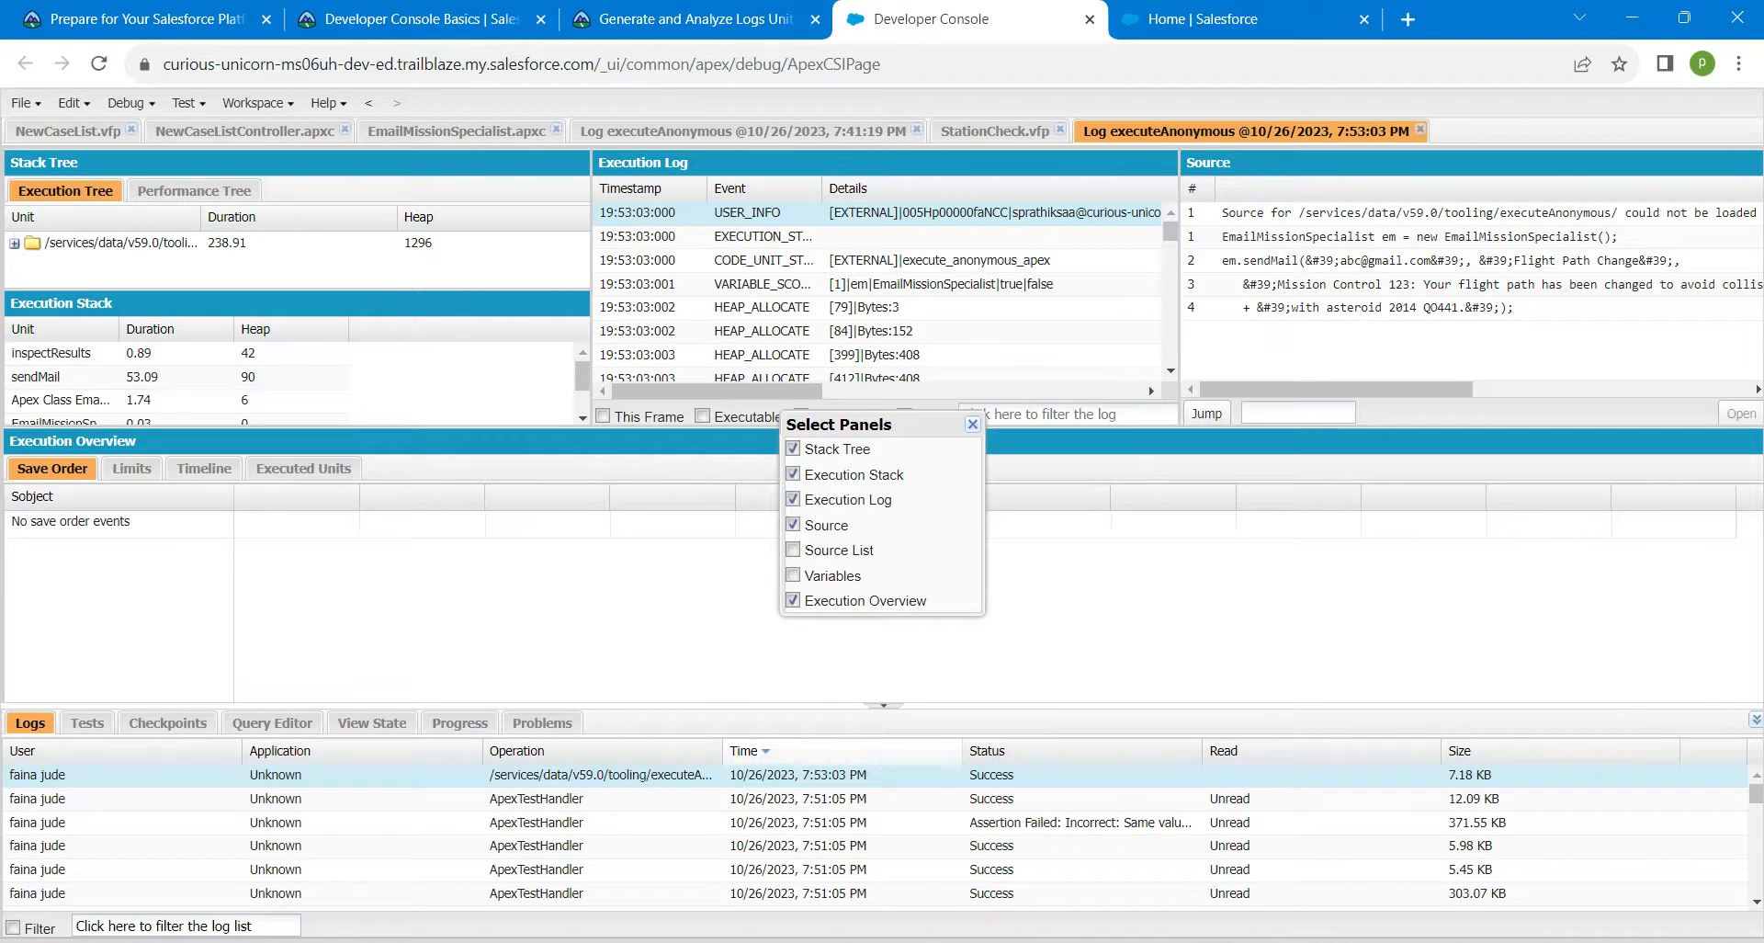
pyautogui.click(970, 422)
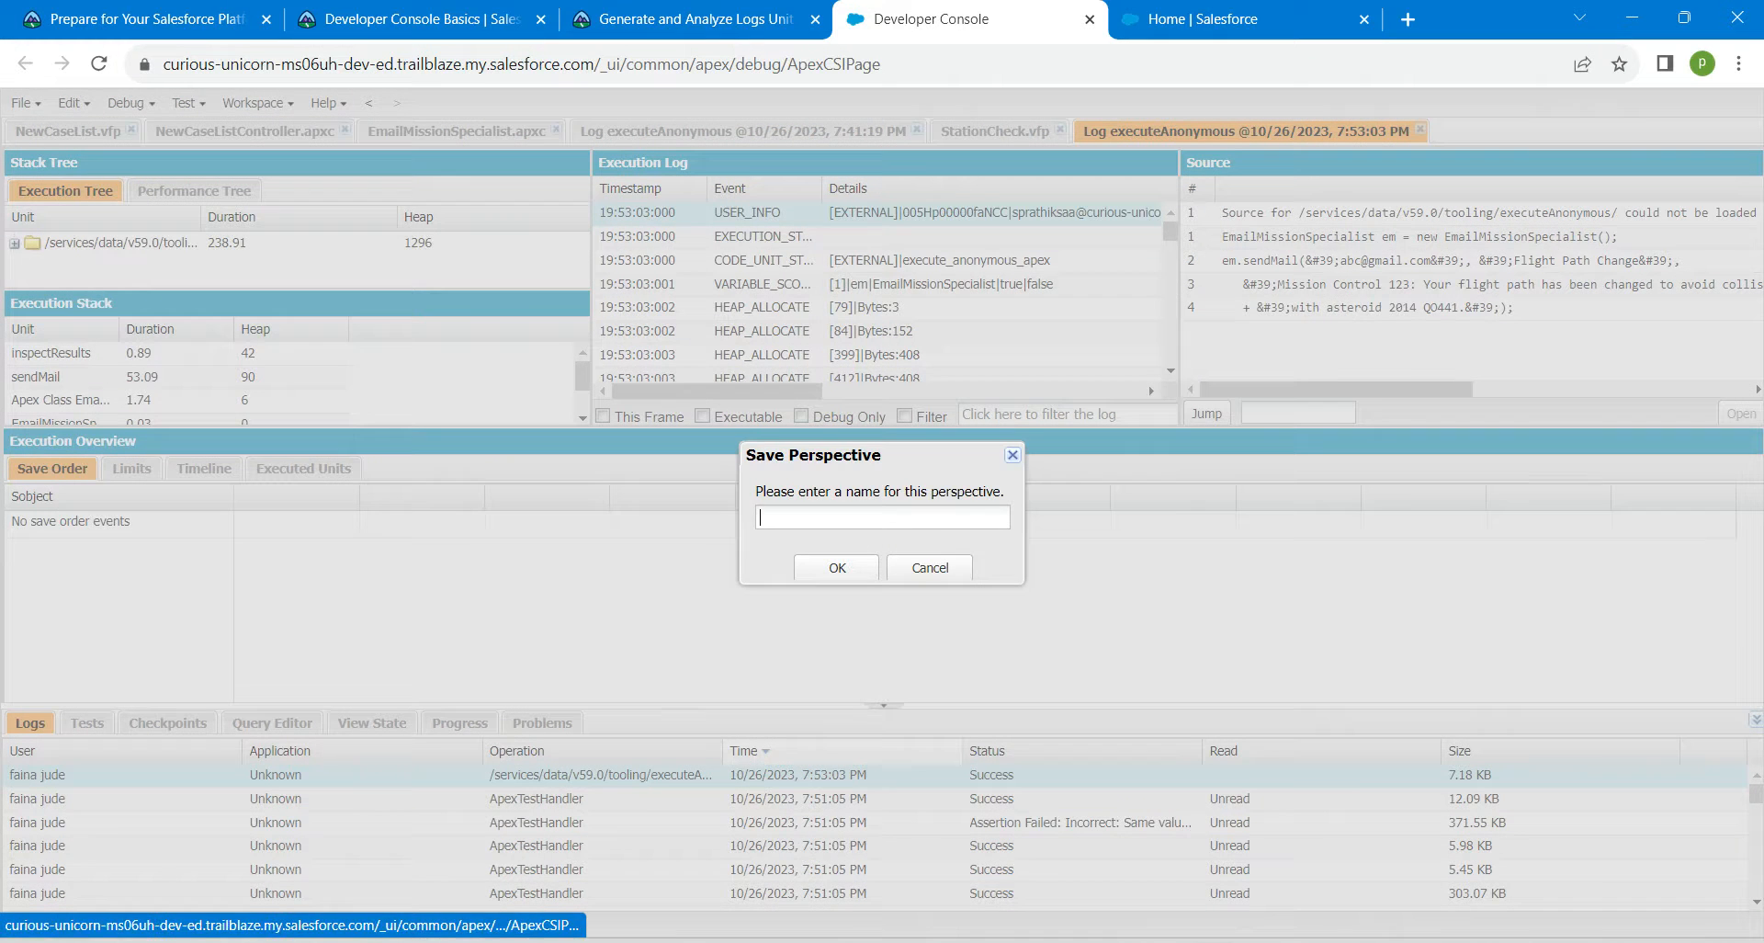
pyautogui.write('Execution Details')
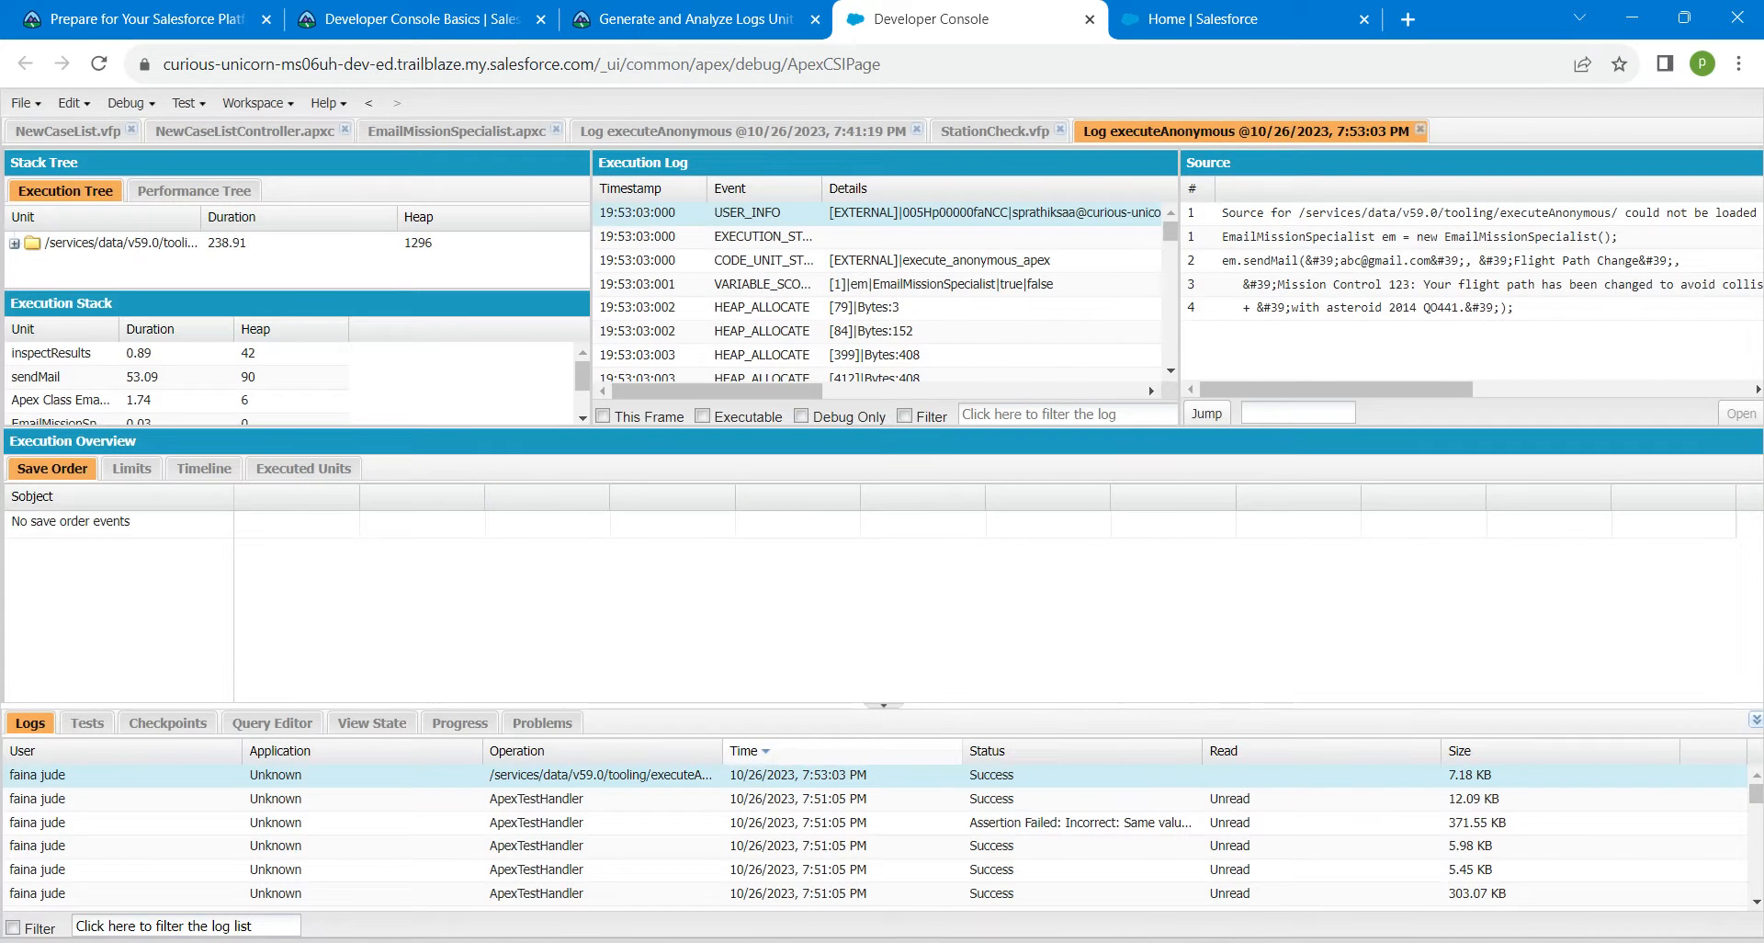
pyautogui.click(686, 19)
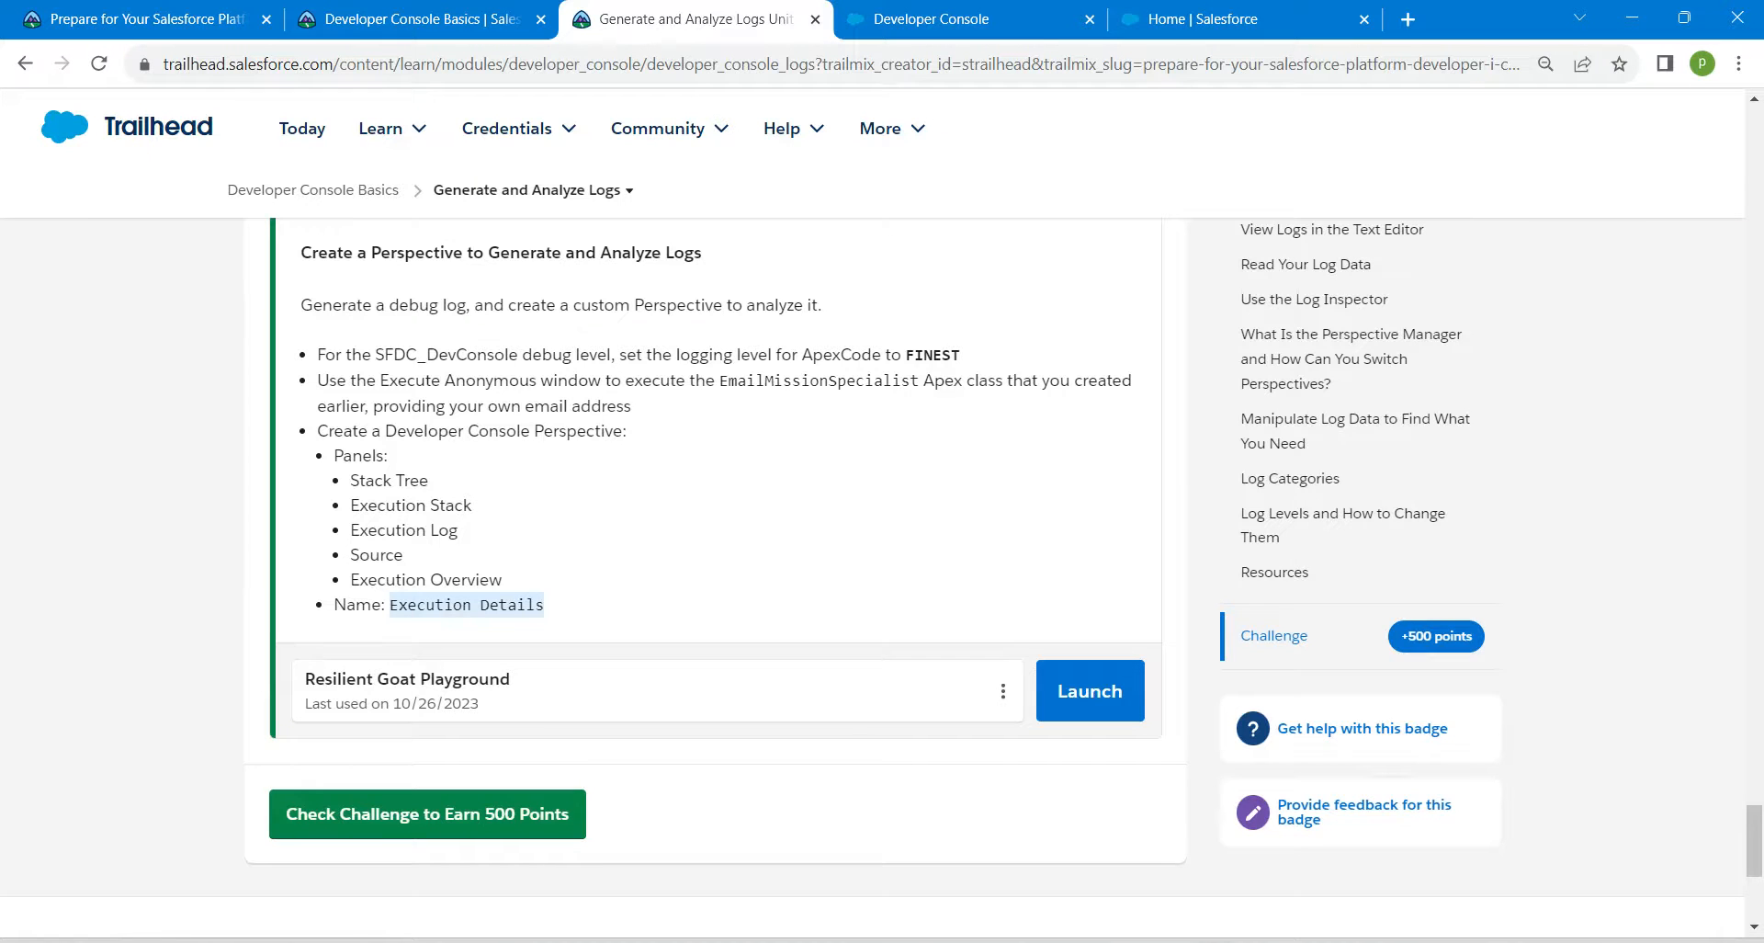
# Check the 500-point challenge and return to the Developer Console Basics module.
pyautogui.click(427, 813)
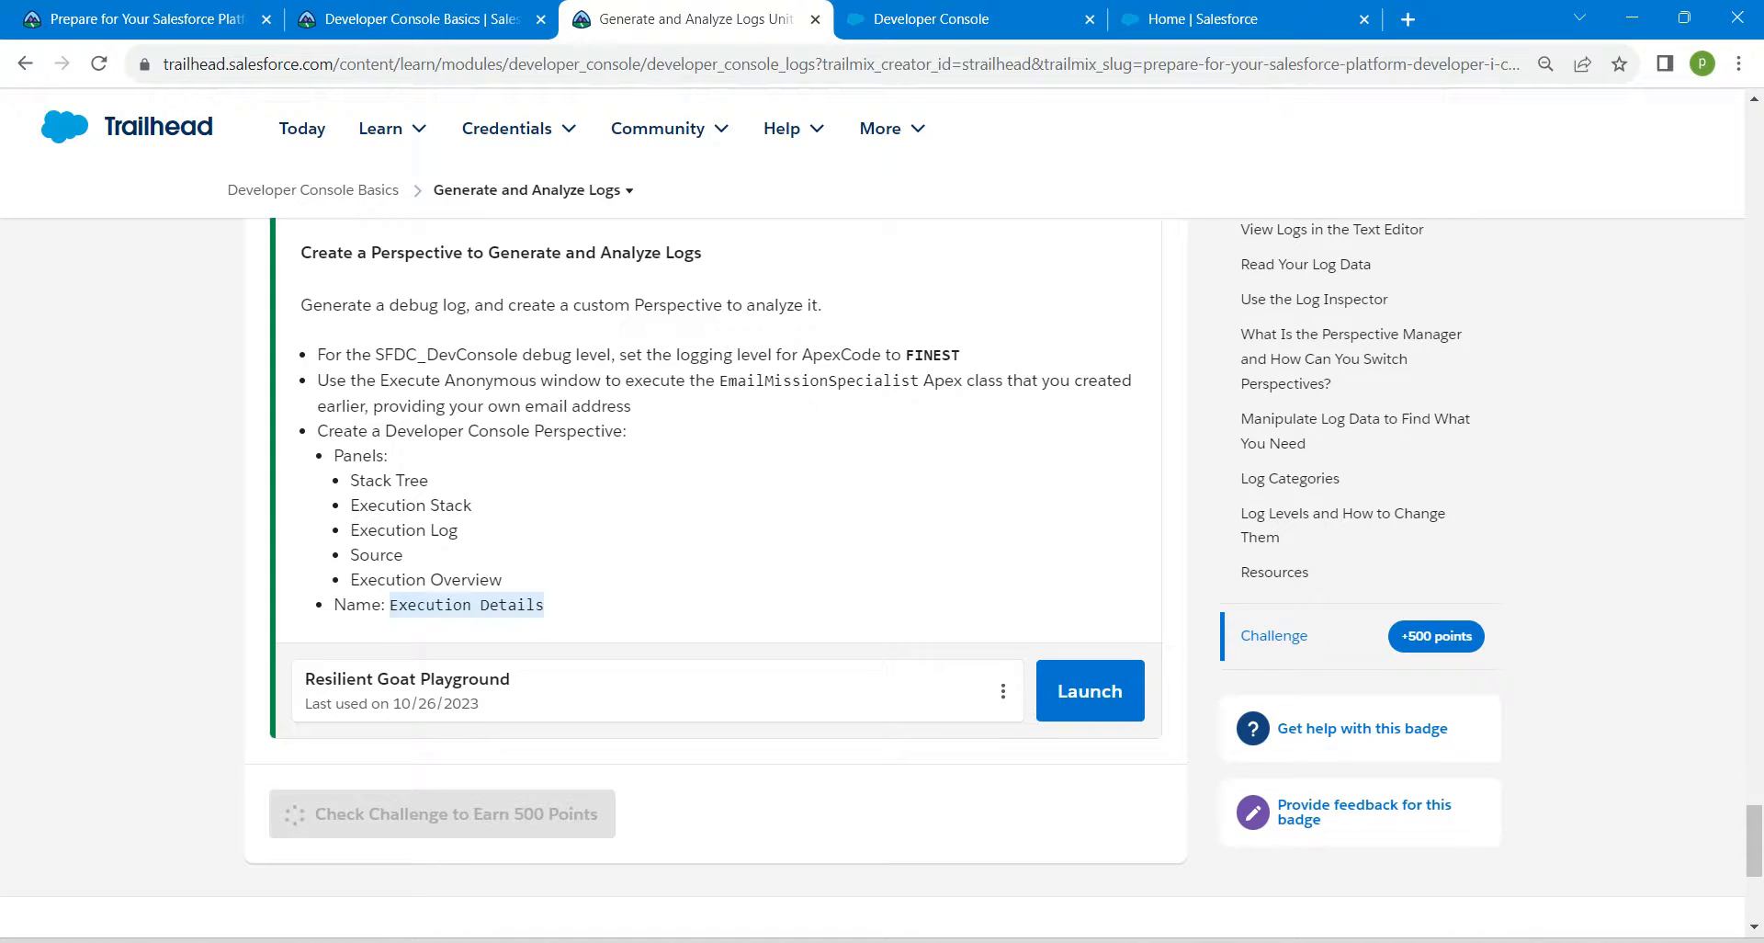
pyautogui.click(416, 19)
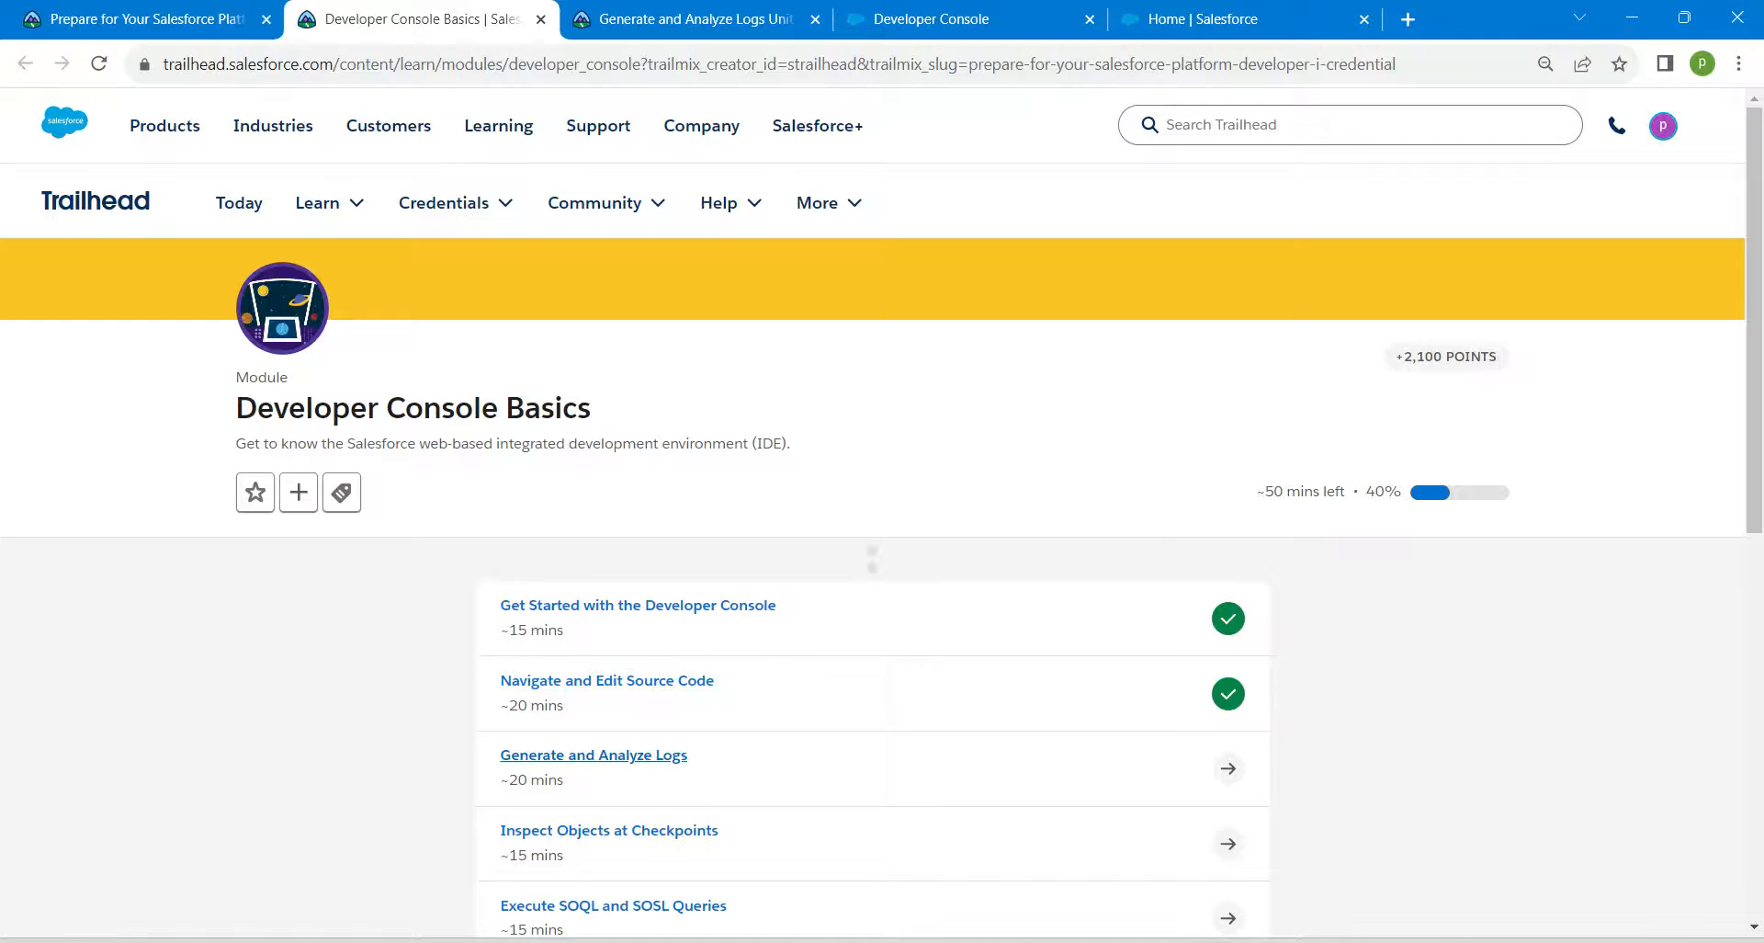